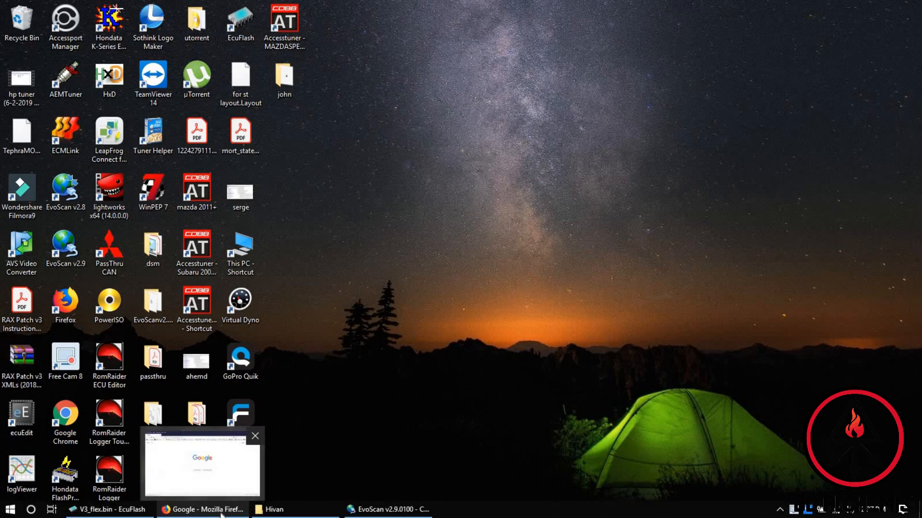
Bring Firefox forward and run a Google search for 'tephra v3' from the suggestion list.
{"action": "left_click", "coordinate": [201, 509]}
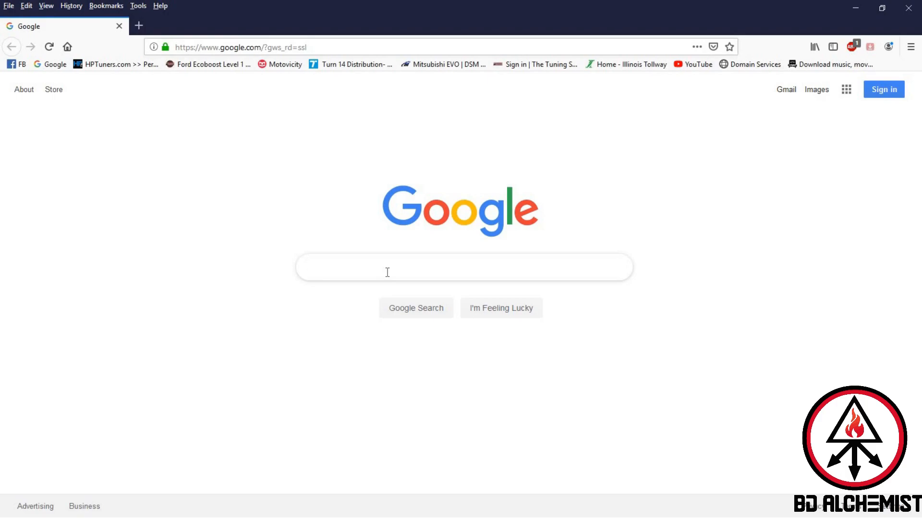
{"action": "type", "text": "tephr"}
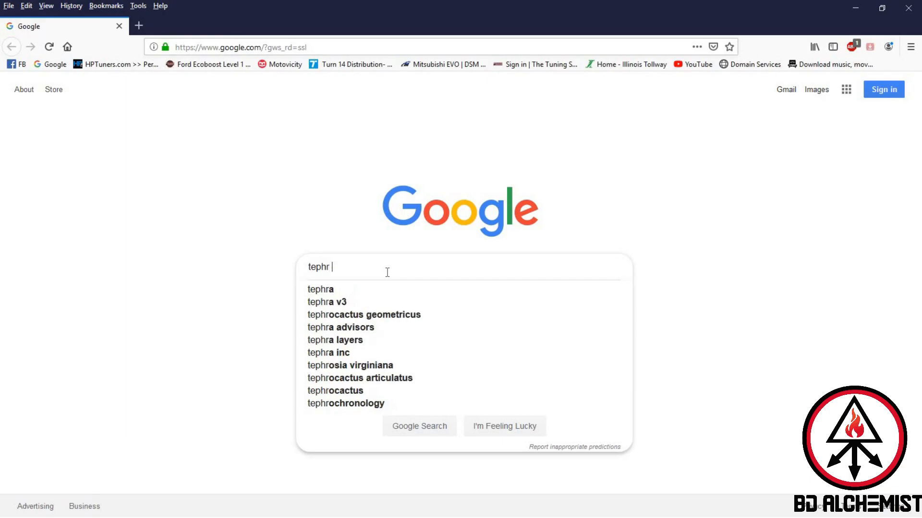
{"action": "left_click", "coordinate": [326, 301]}
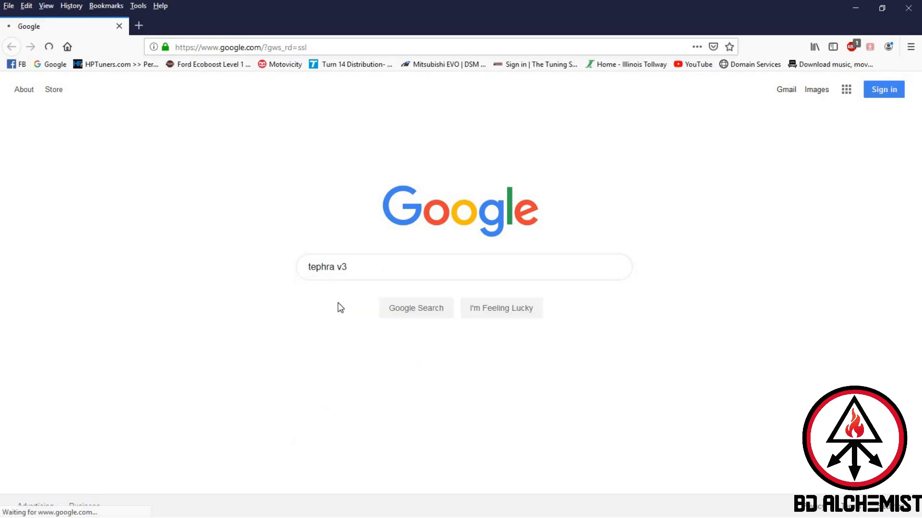
{"action": "left_click", "coordinate": [415, 308]}
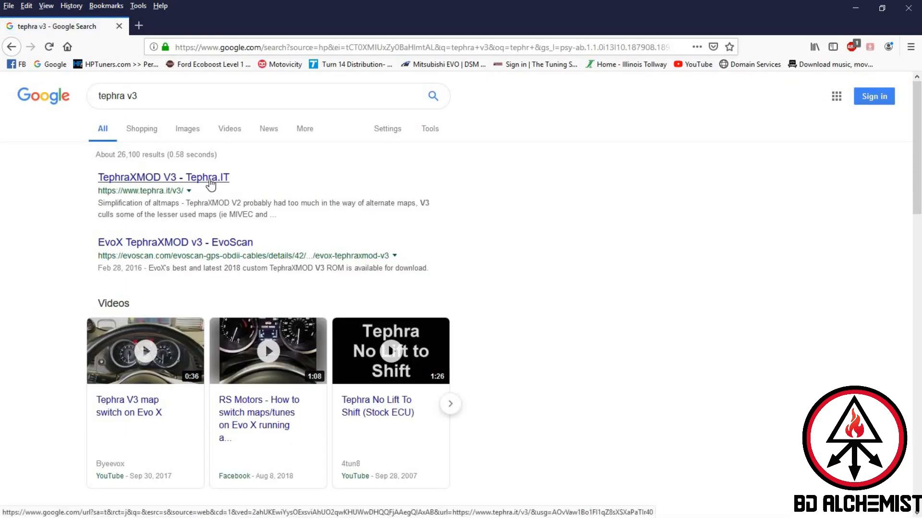
Open the TephraXMOD V3 result on tephra.it and read through its features and pricing.
{"action": "left_click", "coordinate": [163, 176]}
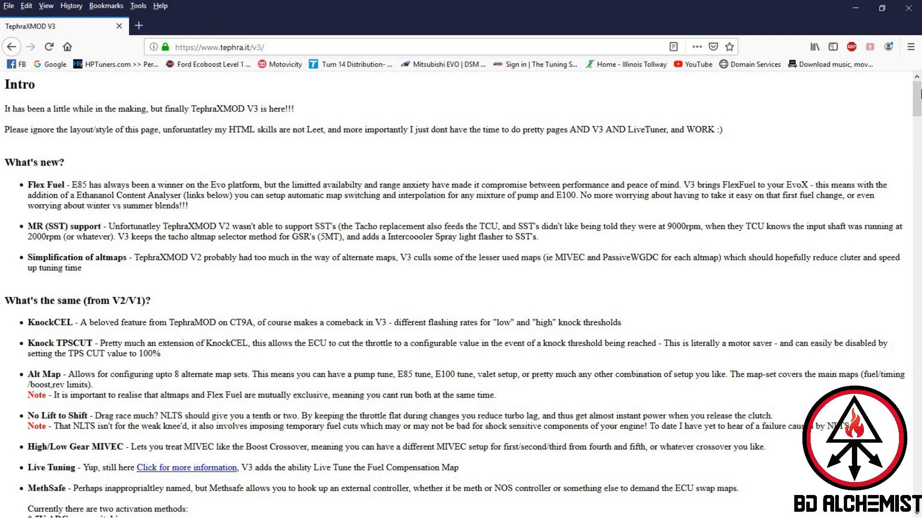
{"action": "mouse_move", "coordinate": [915, 98]}
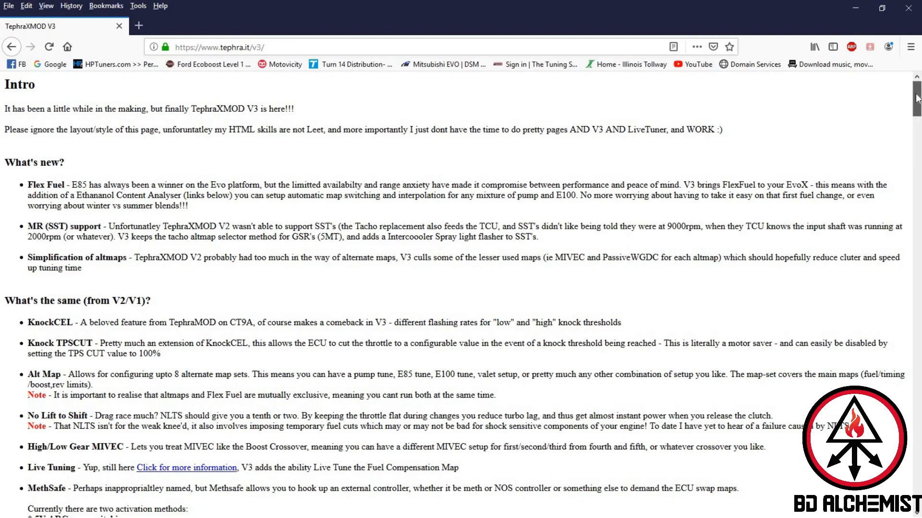
{"action": "scroll", "scroll_direction": "down", "scroll_amount": 3}
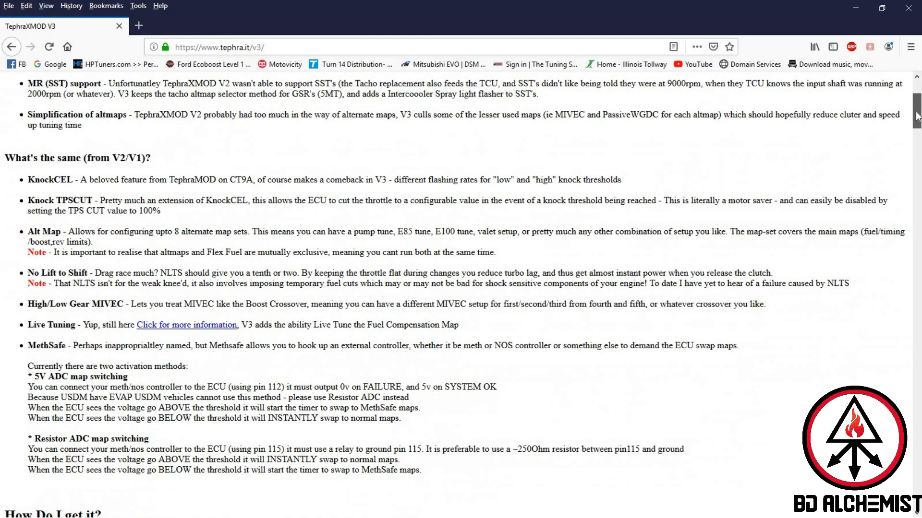
{"action": "scroll", "scroll_direction": "down", "scroll_amount": 3}
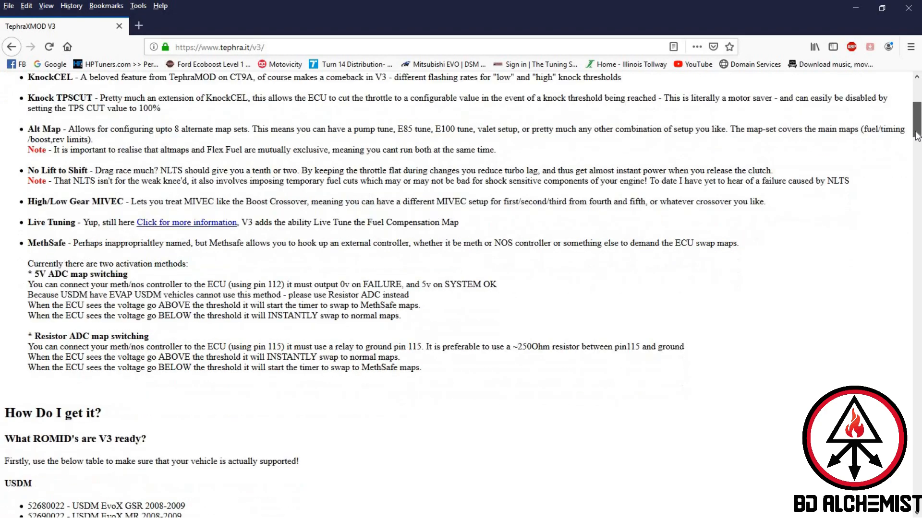
{"action": "scroll", "scroll_direction": "down", "scroll_amount": 3}
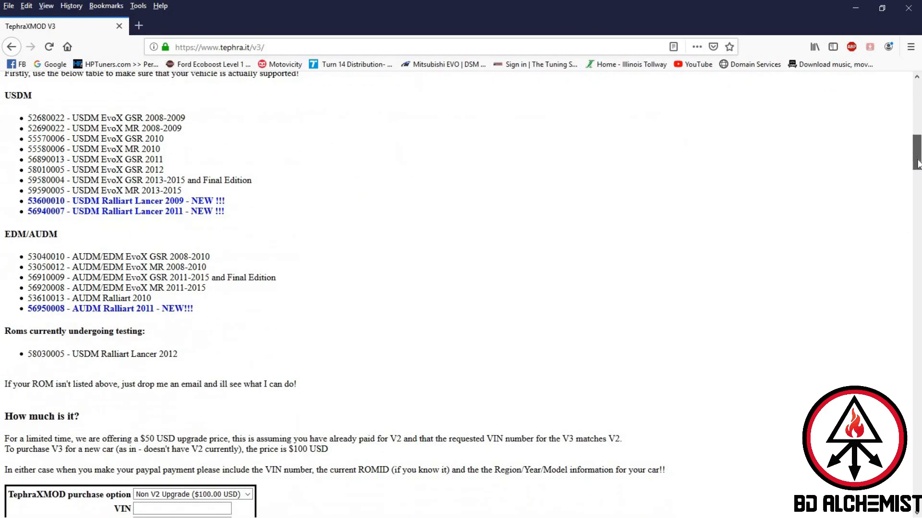
{"action": "scroll", "scroll_direction": "down", "scroll_amount": 3}
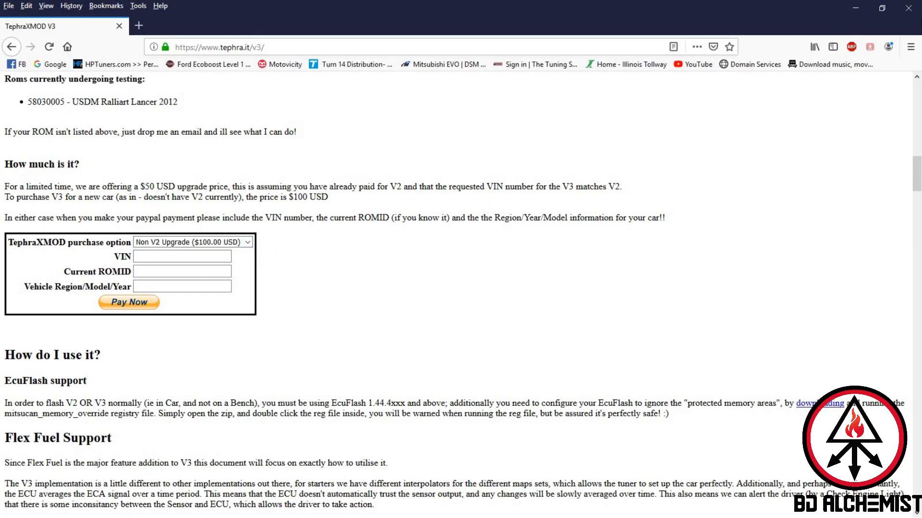
Continue down the page to the Step 1 flex fuel wiring and dash connector diagrams.
{"action": "scroll", "scroll_direction": "down", "scroll_amount": 3}
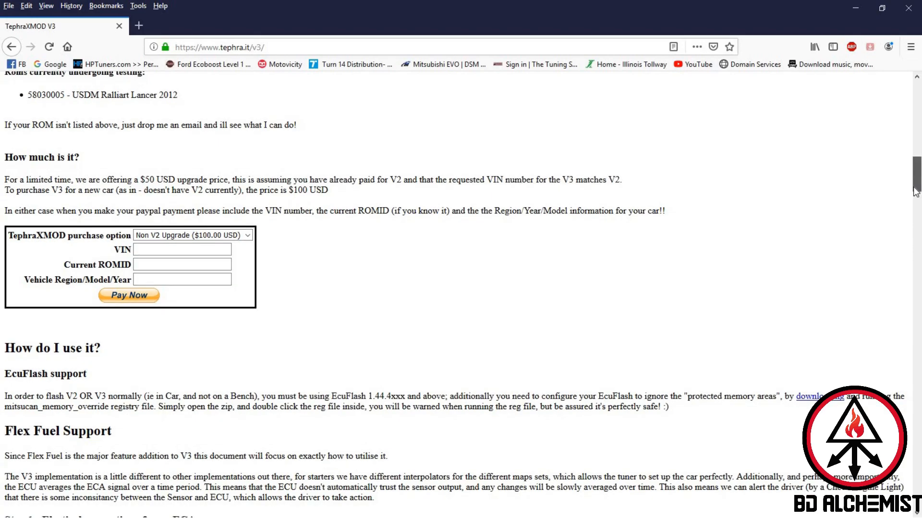
{"action": "scroll", "scroll_direction": "down", "scroll_amount": 3}
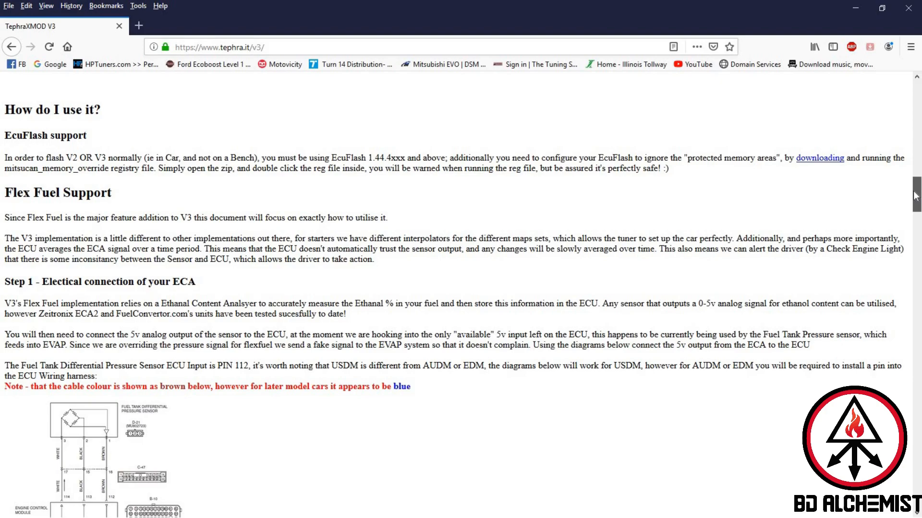
{"action": "scroll", "scroll_direction": "down", "scroll_amount": 3}
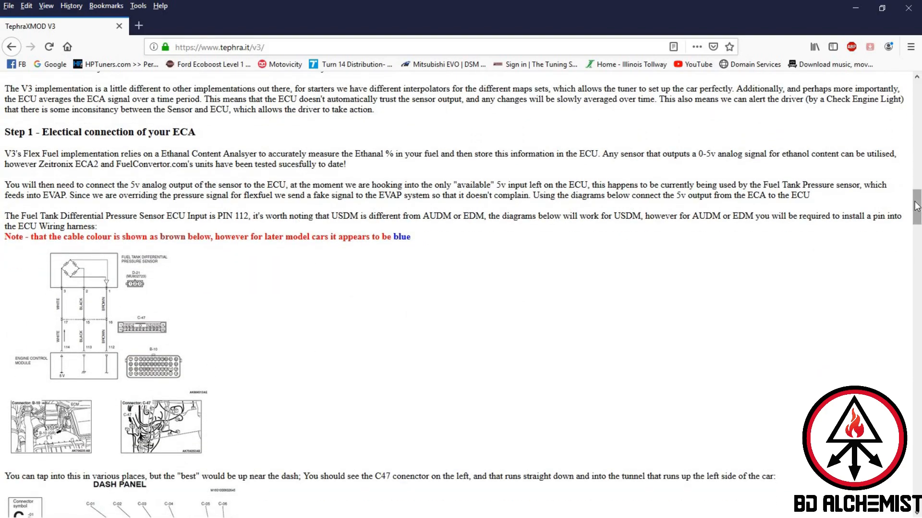
{"action": "scroll", "scroll_direction": "down", "scroll_amount": 3}
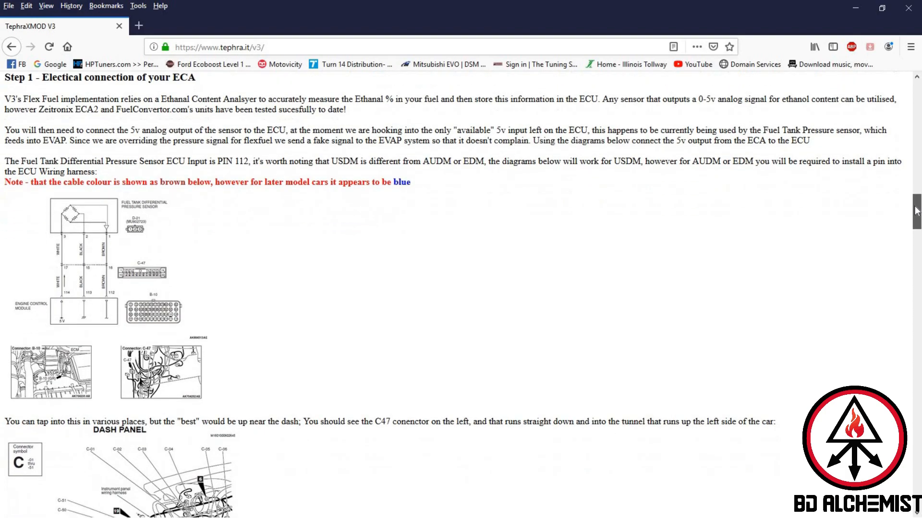
{"action": "scroll", "scroll_direction": "down", "scroll_amount": 3}
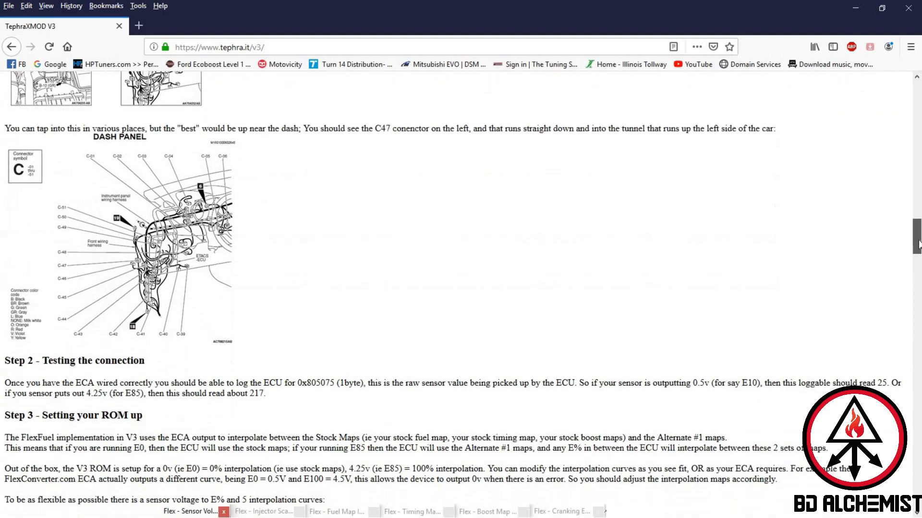
Read past Steps 2–5 and Caveats down to the Injector Scaling XML fragments for each ROM ID.
{"action": "scroll", "scroll_direction": "down", "scroll_amount": 3}
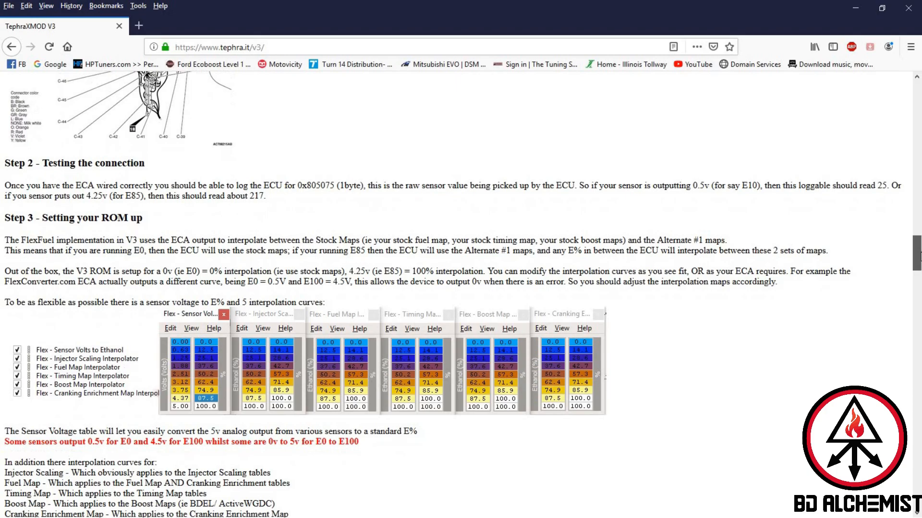
{"action": "scroll", "scroll_direction": "down", "scroll_amount": 3}
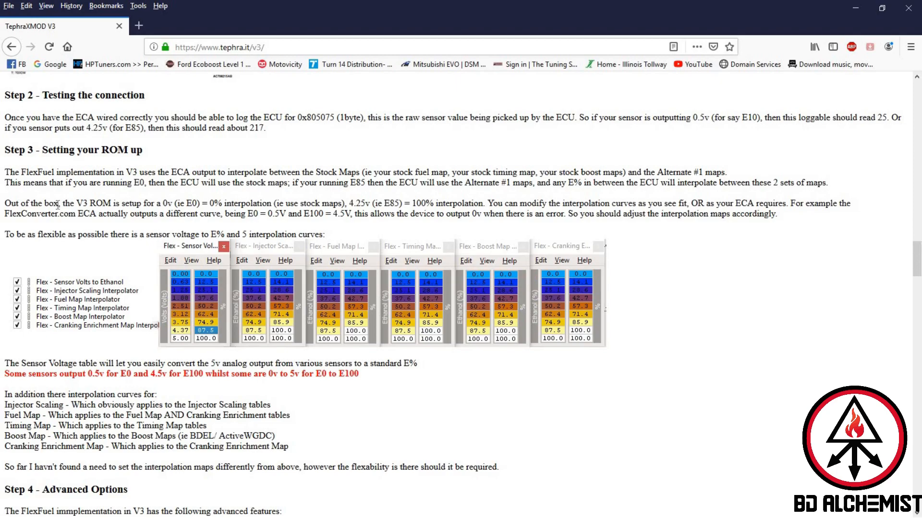
{"action": "mouse_move", "coordinate": [915, 268]}
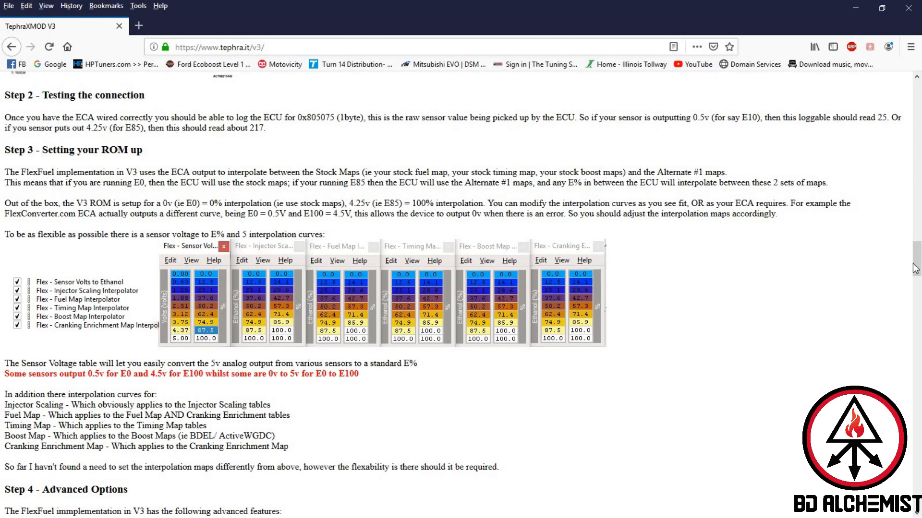
{"action": "scroll", "scroll_direction": "down", "scroll_amount": 3}
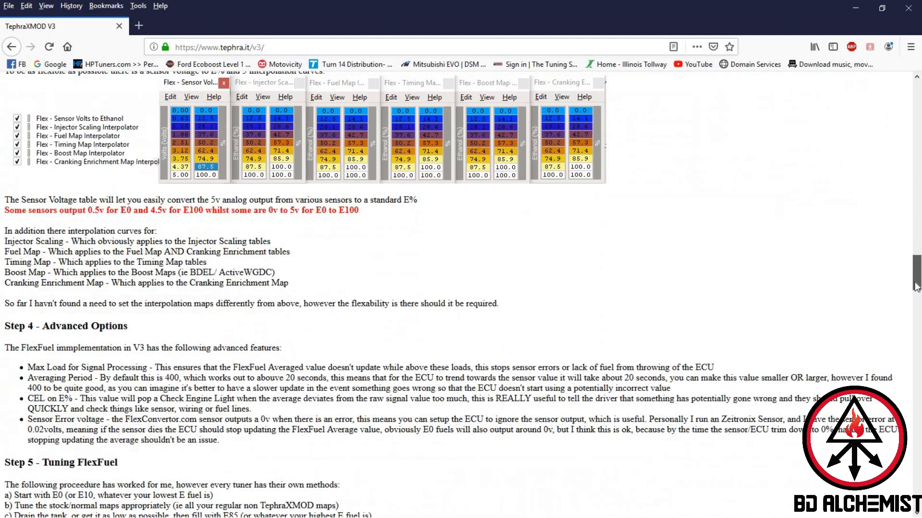
{"action": "scroll", "scroll_direction": "down", "scroll_amount": 3}
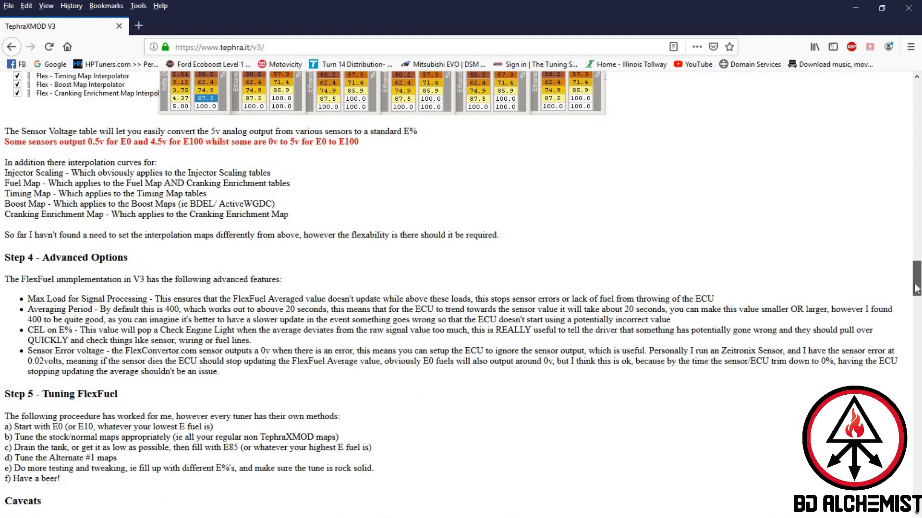
{"action": "scroll", "scroll_direction": "down", "scroll_amount": 3}
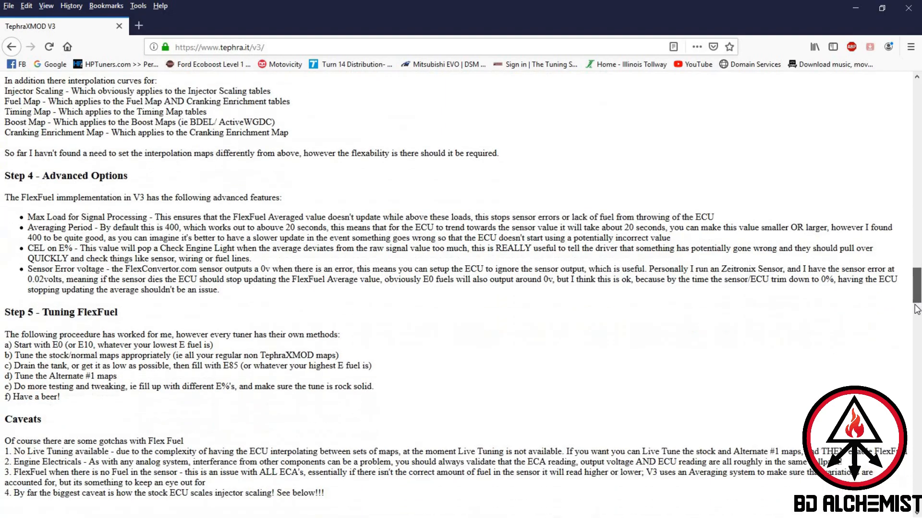
{"action": "scroll", "scroll_direction": "down", "scroll_amount": 3}
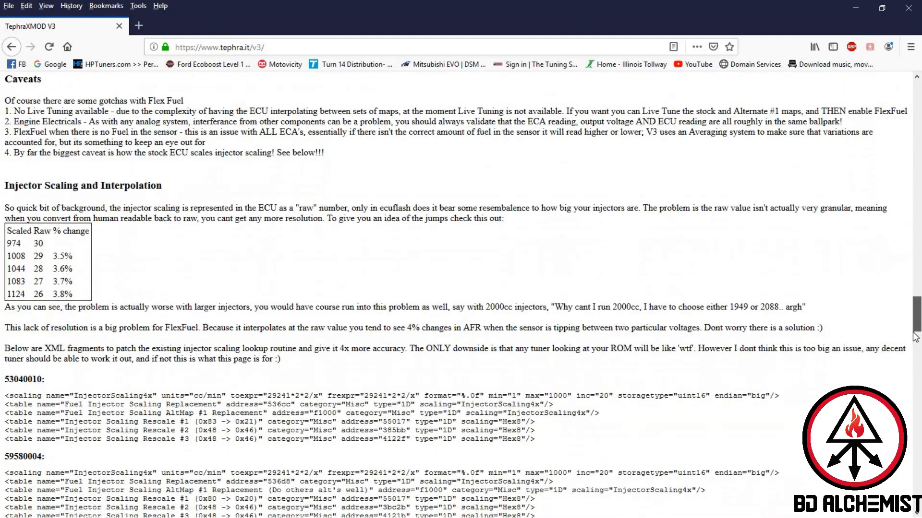
{"action": "scroll", "scroll_direction": "down", "scroll_amount": 3}
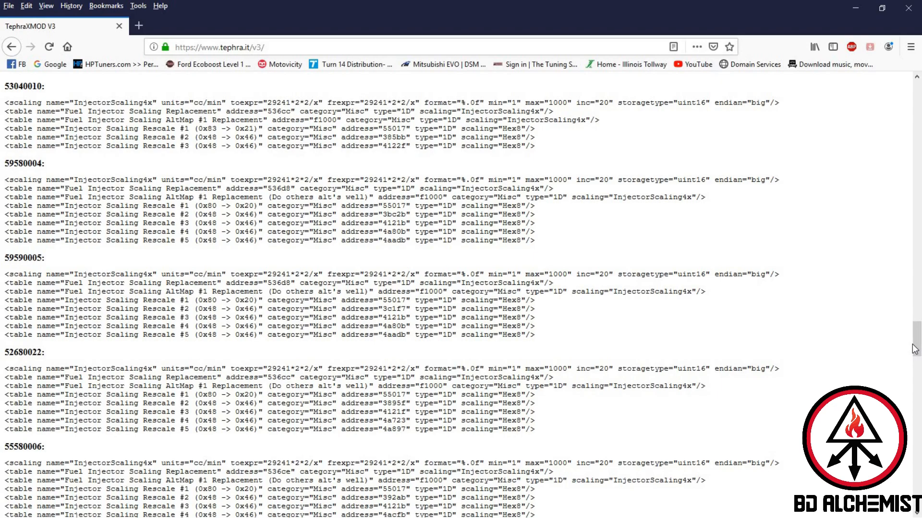
{"action": "mouse_move", "coordinate": [869, 14]}
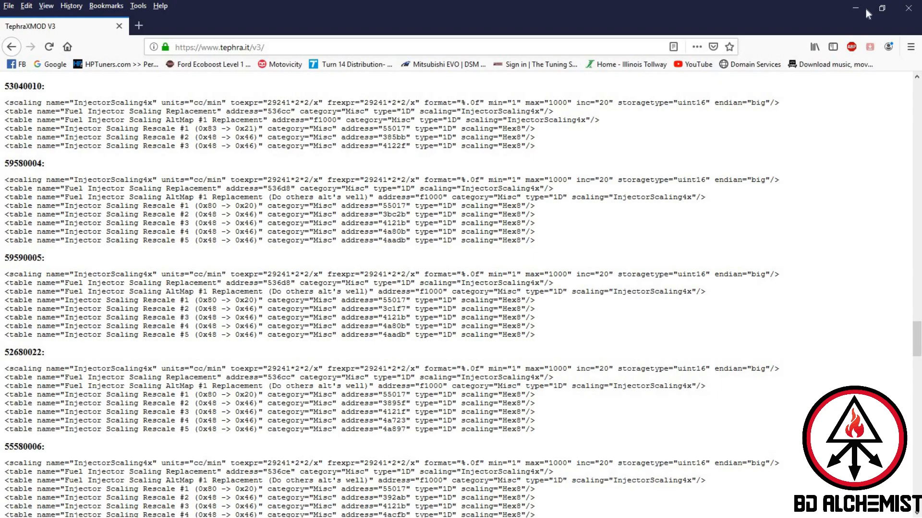
{"action": "mouse_move", "coordinate": [856, 10]}
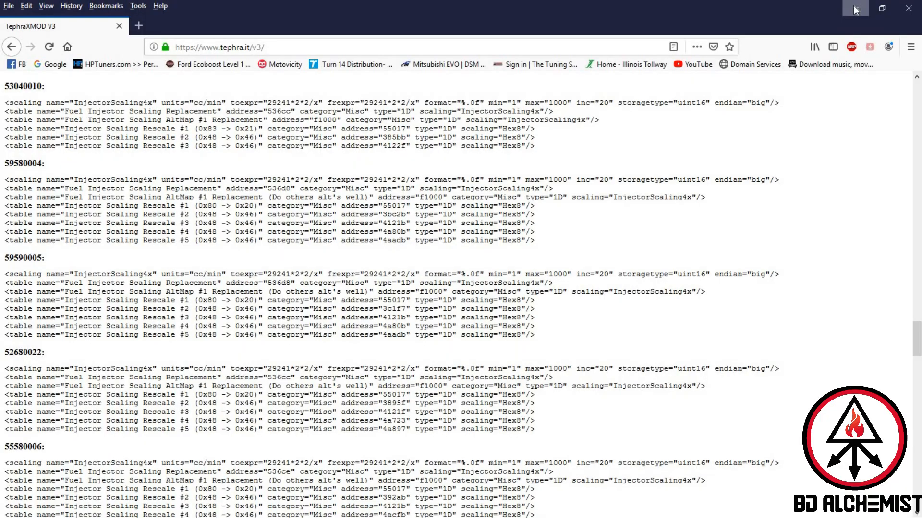
Switch to EcuFlash, show the V3_Alt maps.bin tables and collapse its ROM Info metadata.
{"action": "left_click", "coordinate": [856, 9]}
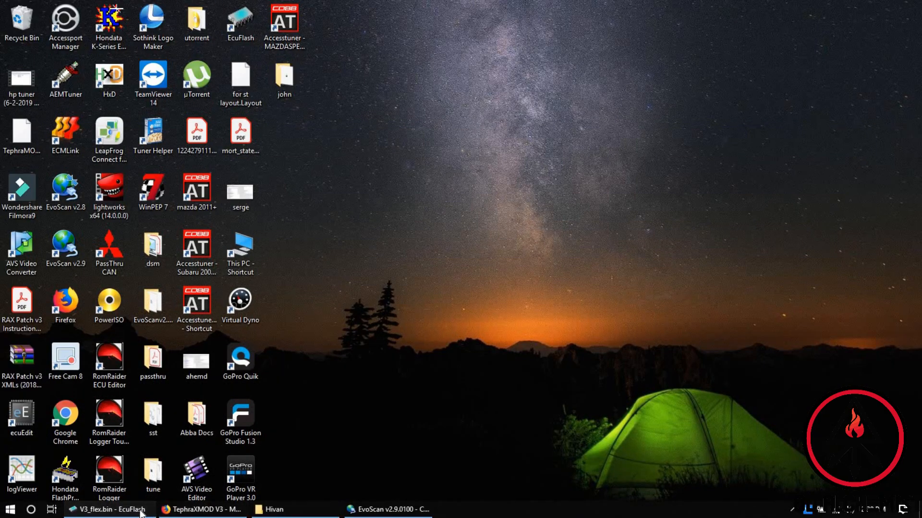
{"action": "left_click", "coordinate": [106, 510]}
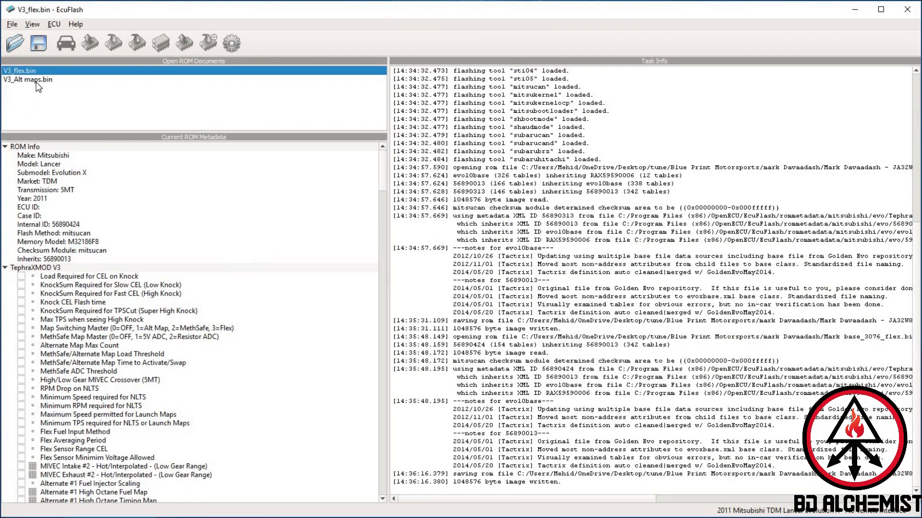
{"action": "left_click", "coordinate": [28, 79]}
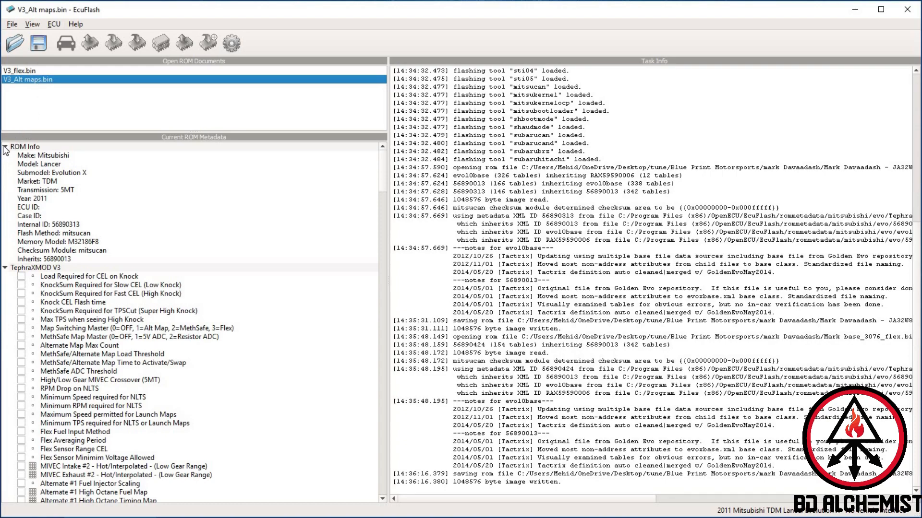
{"action": "left_click", "coordinate": [5, 146]}
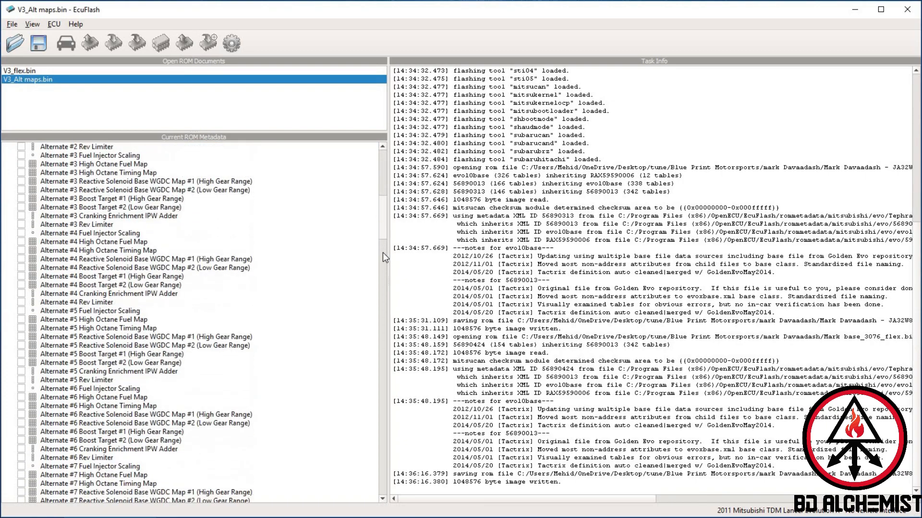
Browse down the Current ROM Metadata tree through the TephraXMOD V3 table categories.
{"action": "scroll", "scroll_direction": "down", "scroll_amount": 3}
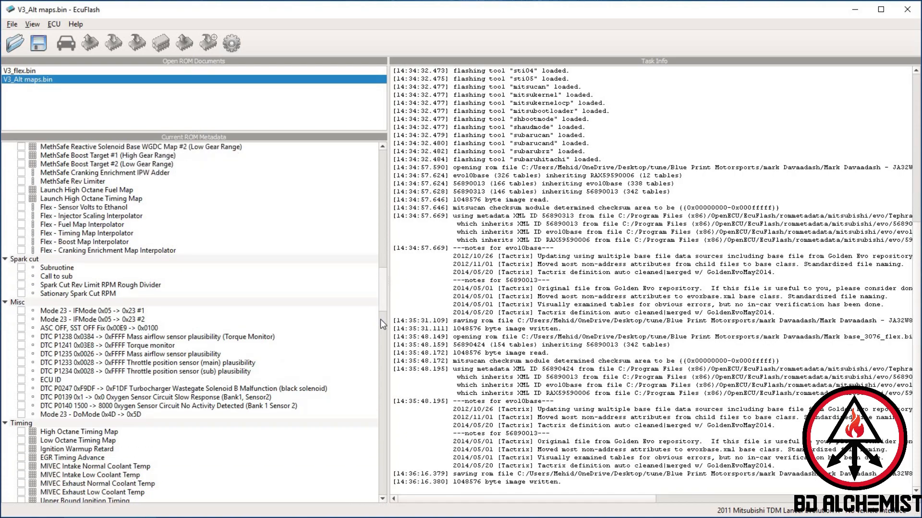
{"action": "scroll", "scroll_direction": "down", "scroll_amount": 3}
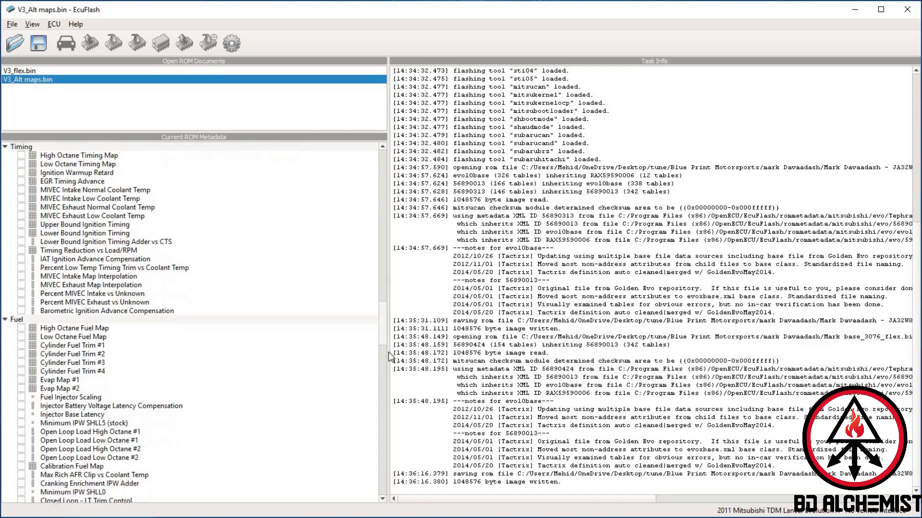
{"action": "scroll", "scroll_direction": "down", "scroll_amount": 3}
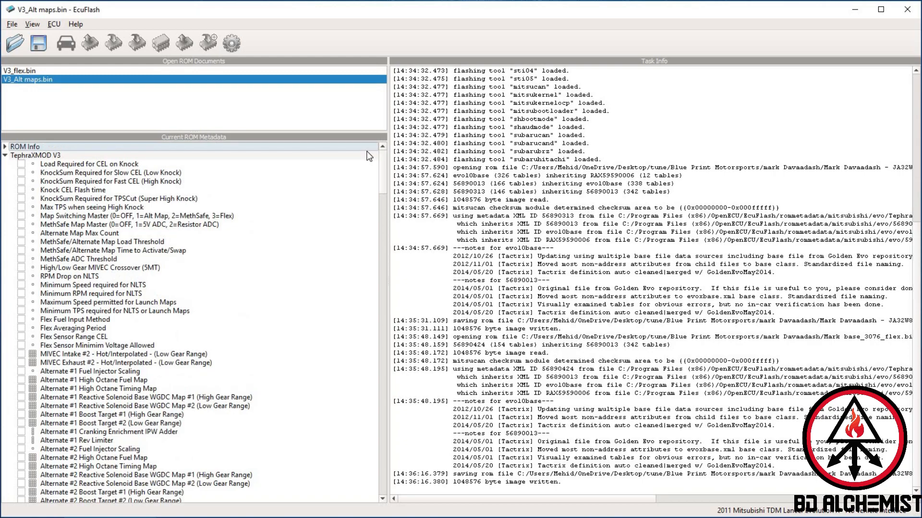
{"action": "mouse_move", "coordinate": [84, 208]}
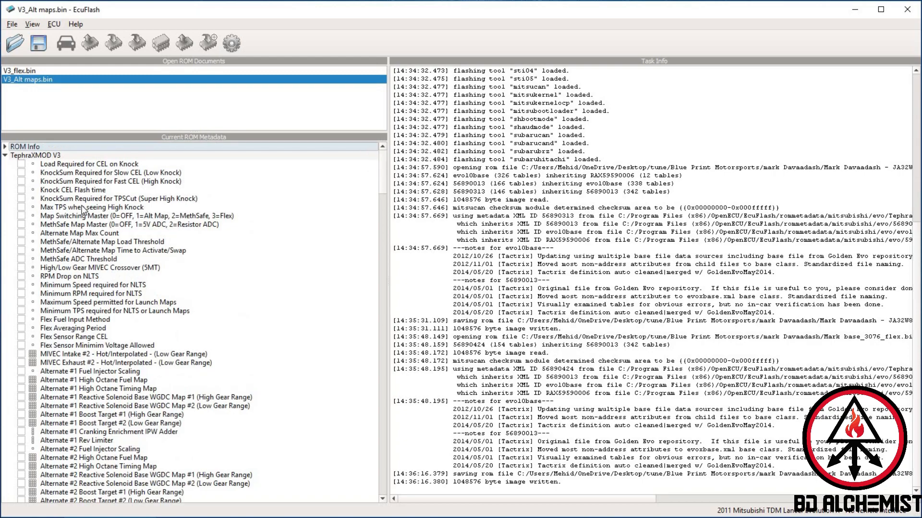
{"action": "mouse_move", "coordinate": [23, 221]}
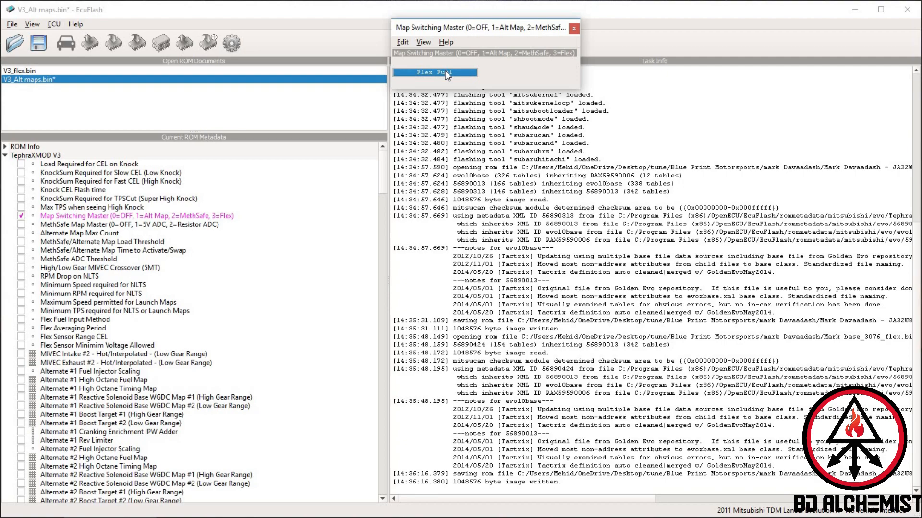
Cycle Map Switching Master through Alt Maps back to Flex Fuel, noting the Alternate #1 tables, and close it.
{"action": "left_click", "coordinate": [435, 72]}
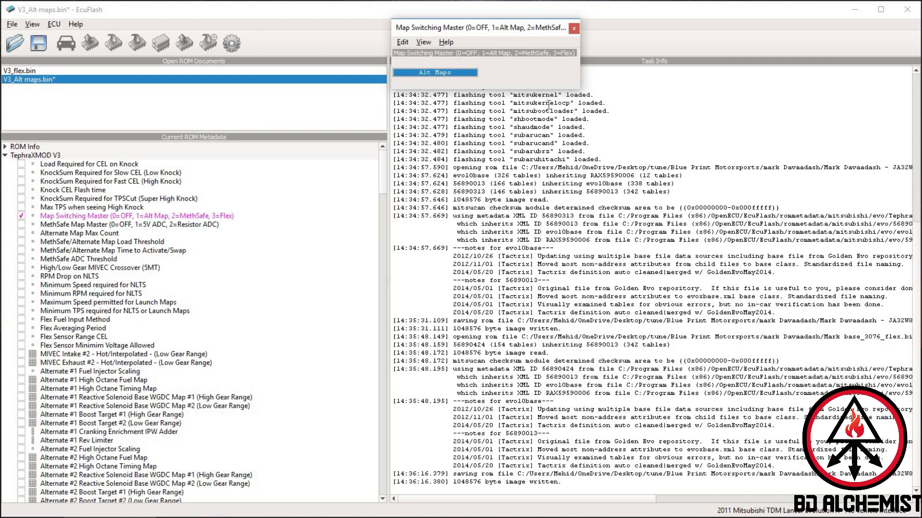
{"action": "mouse_move", "coordinate": [14, 366]}
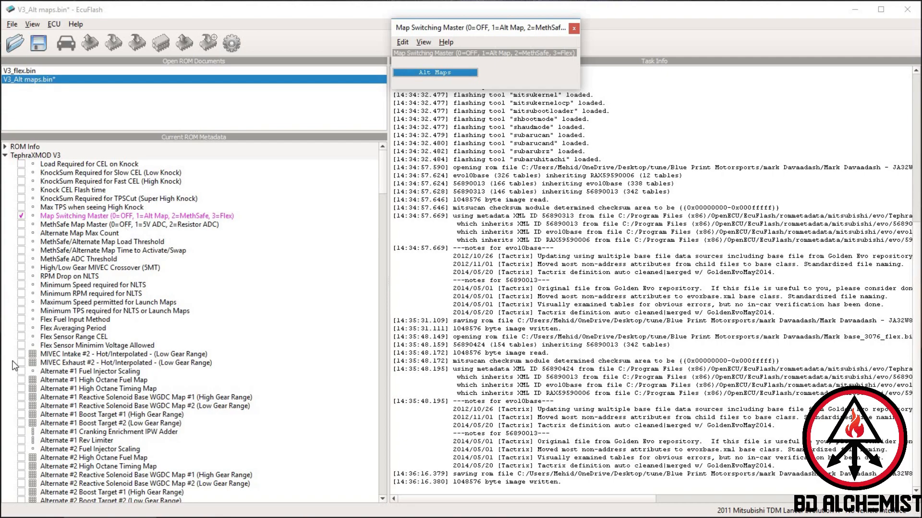
{"action": "left_click", "coordinate": [91, 371]}
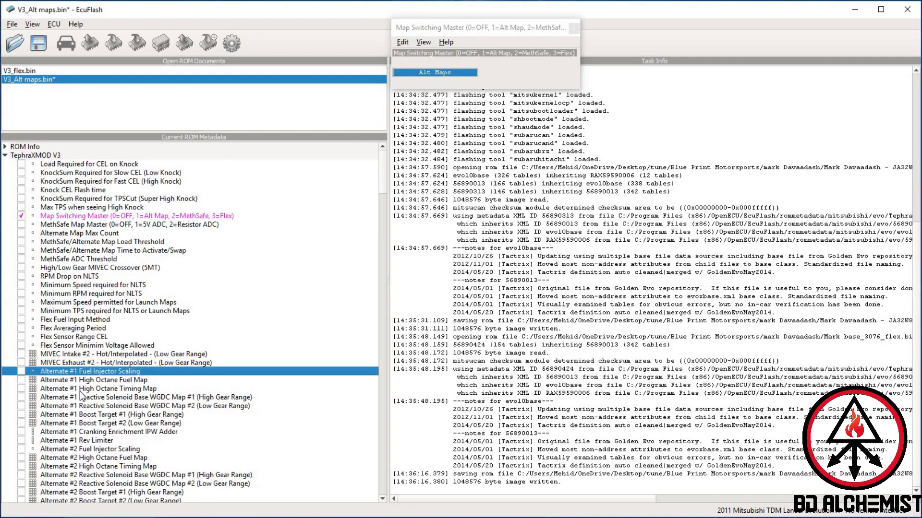
{"action": "left_click", "coordinate": [98, 388]}
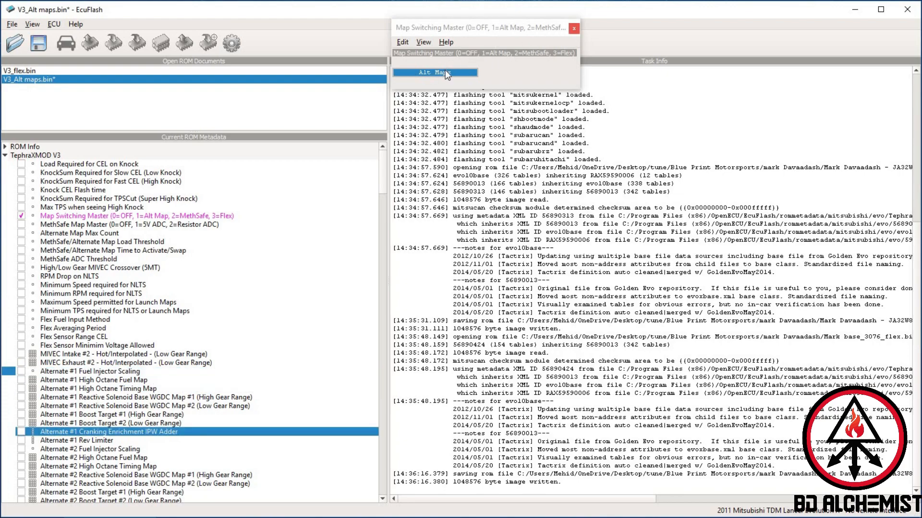
{"action": "left_click", "coordinate": [435, 72]}
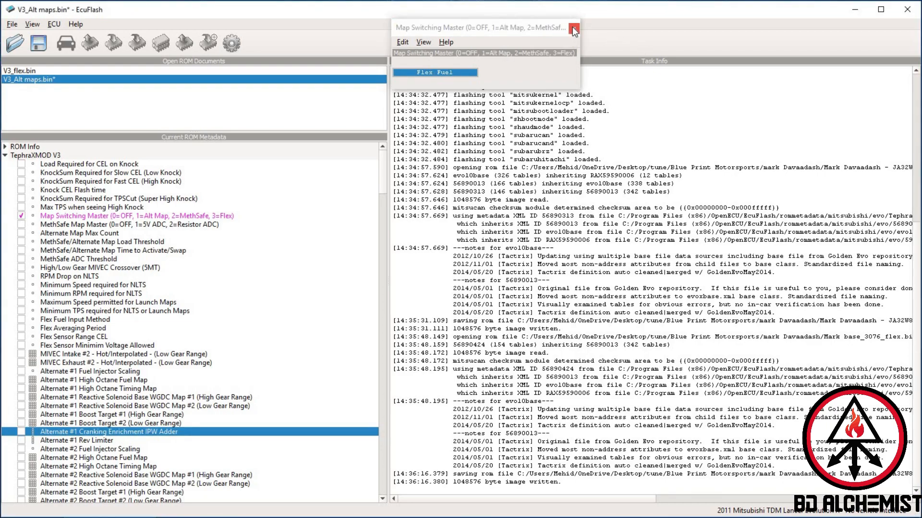
{"action": "left_click", "coordinate": [572, 28]}
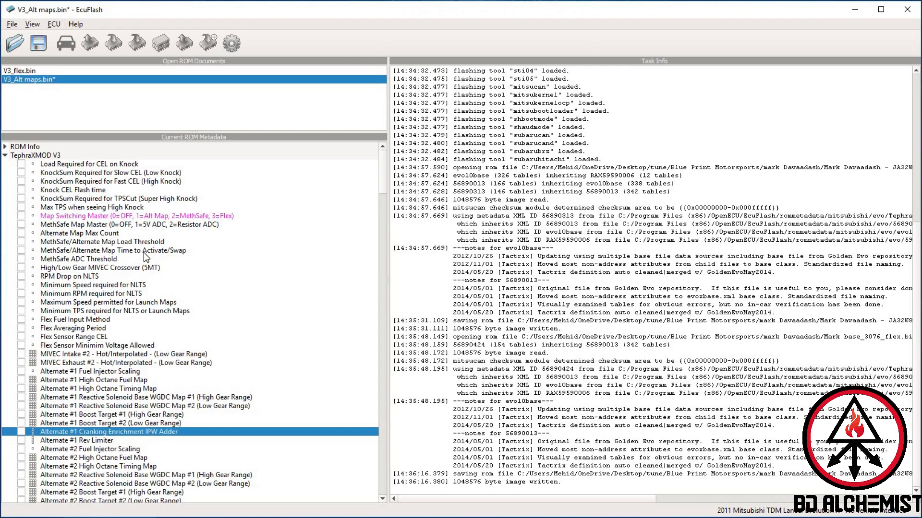
{"action": "mouse_move", "coordinate": [23, 323]}
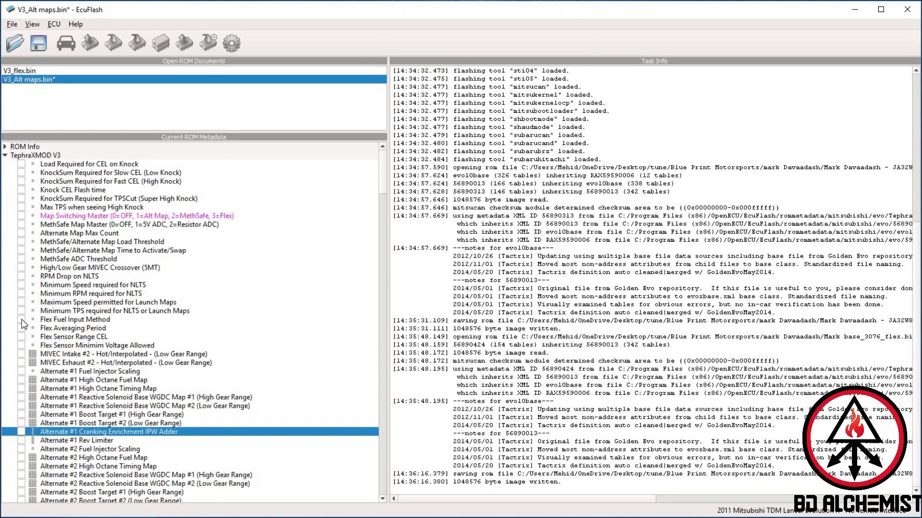
Check the Flex Fuel Input Method reads Fuel Tank Pressure and close its editor.
{"action": "double_click", "coordinate": [75, 318]}
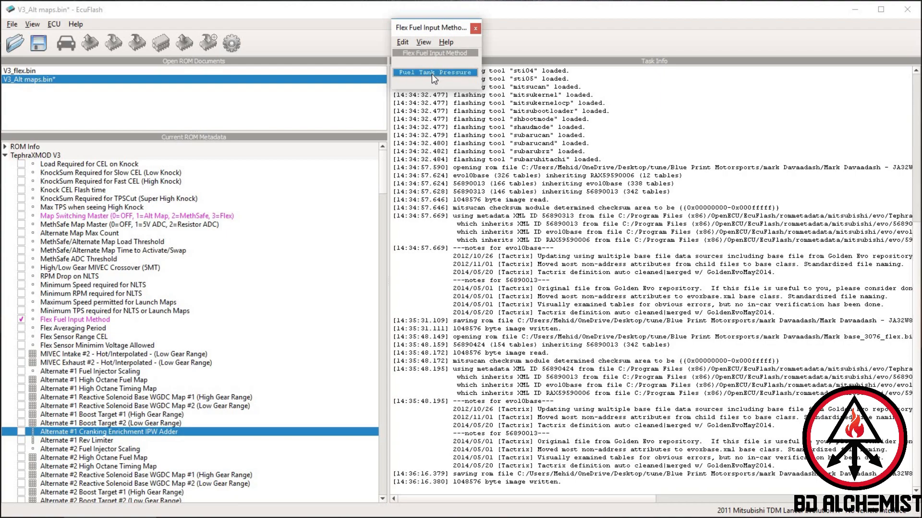
{"action": "mouse_move", "coordinate": [466, 47]}
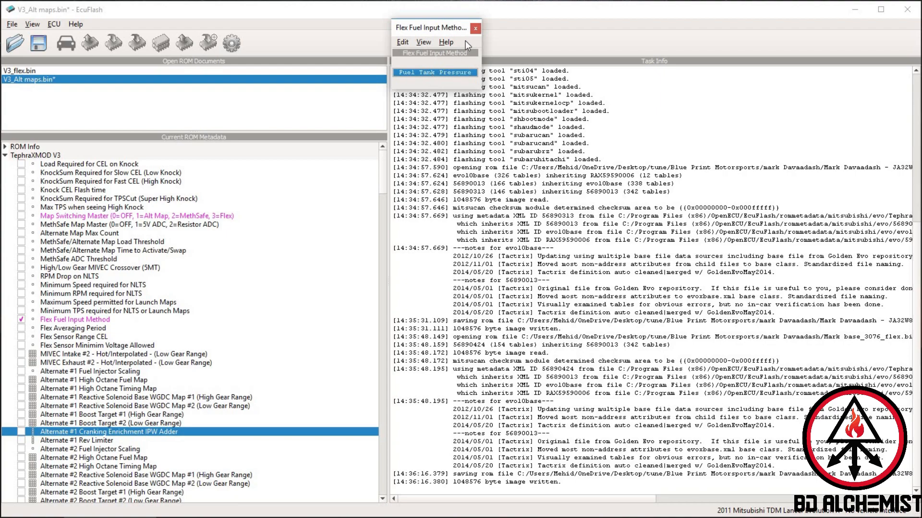
{"action": "left_click", "coordinate": [475, 28]}
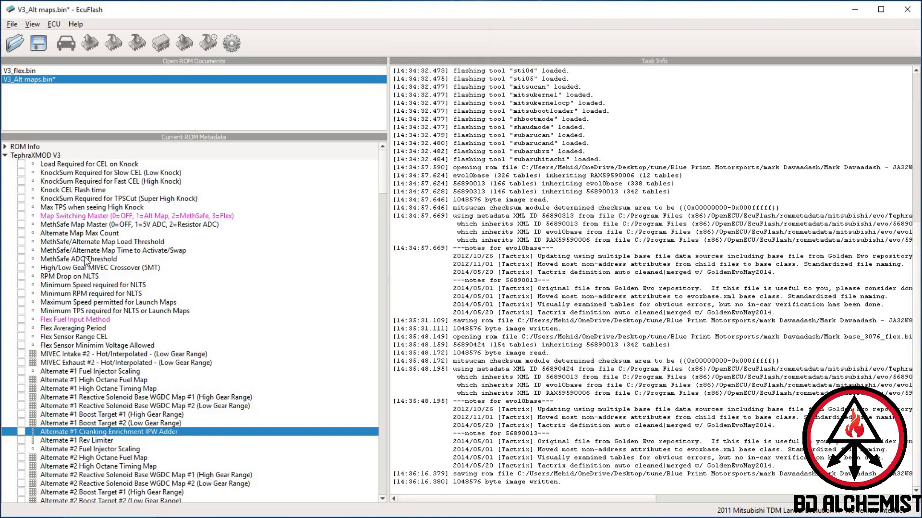
{"action": "mouse_move", "coordinate": [364, 229]}
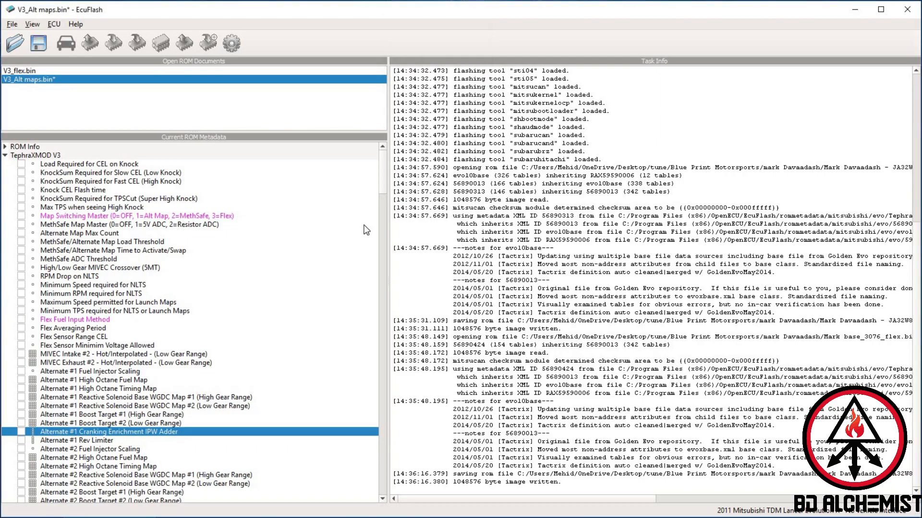
{"action": "mouse_move", "coordinate": [365, 230]}
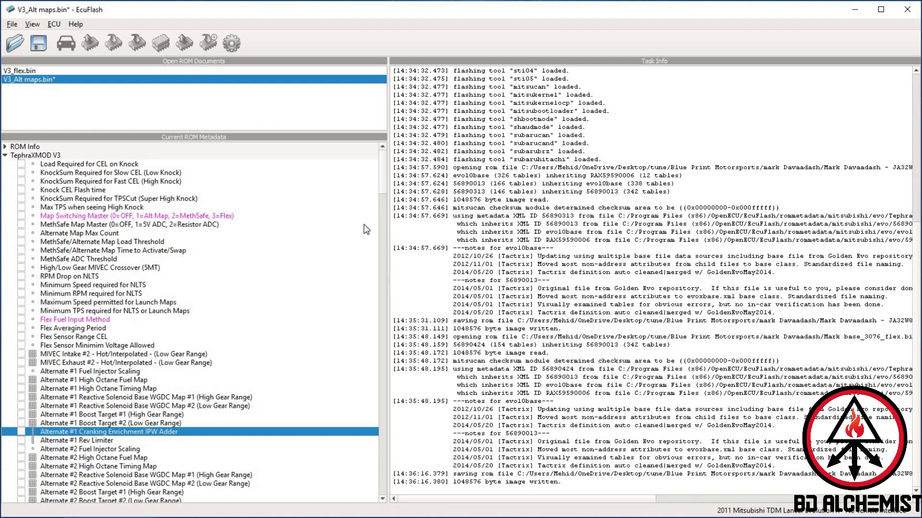
{"action": "mouse_move", "coordinate": [855, 10]}
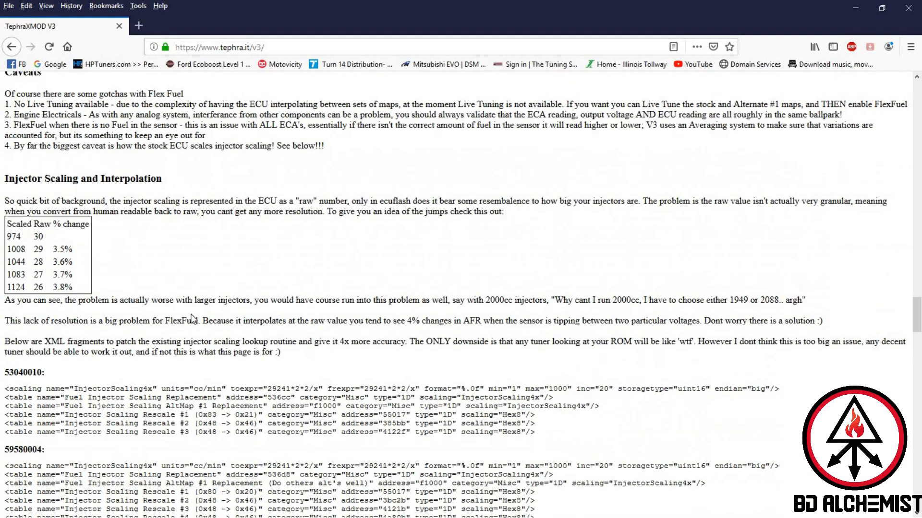
{"action": "mouse_move", "coordinate": [3, 258]}
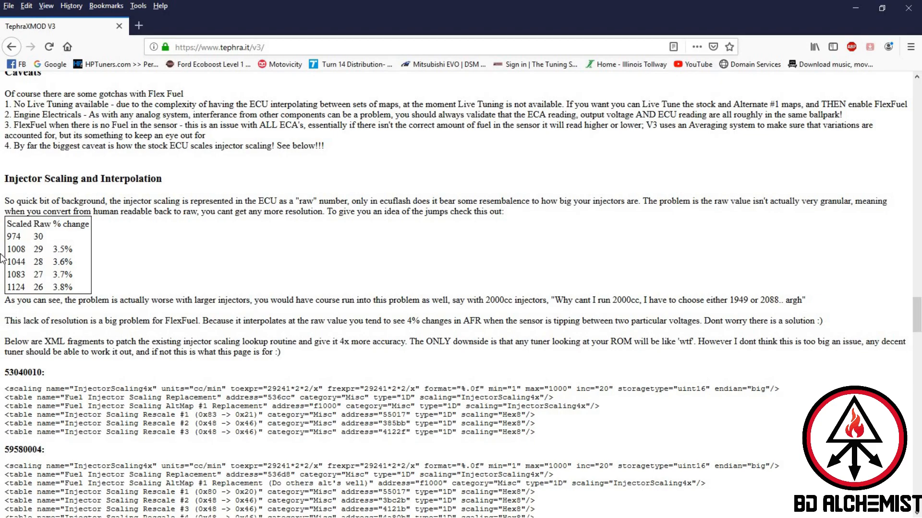
{"action": "mouse_move", "coordinate": [916, 285]}
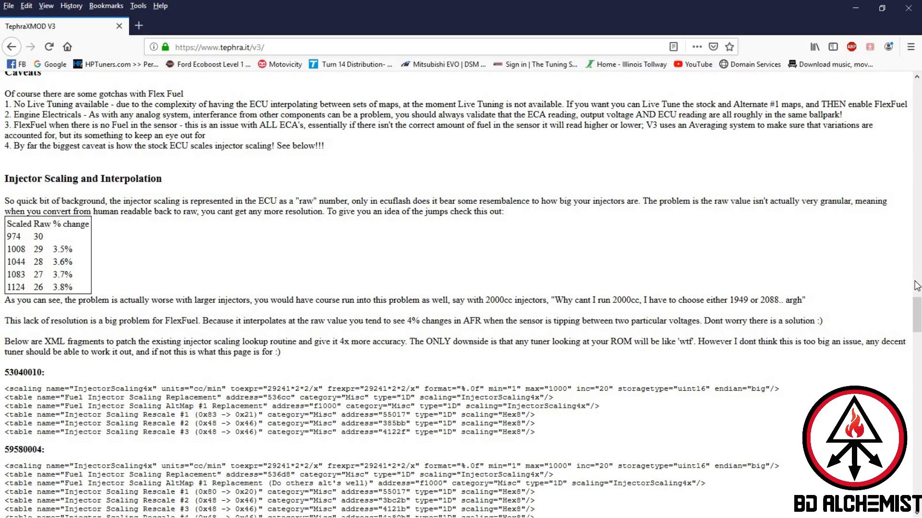
Scroll the Tephra V3 page to the injector scaling fragments and highlight the 59580004 block.
{"action": "scroll", "scroll_direction": "down", "scroll_amount": 3}
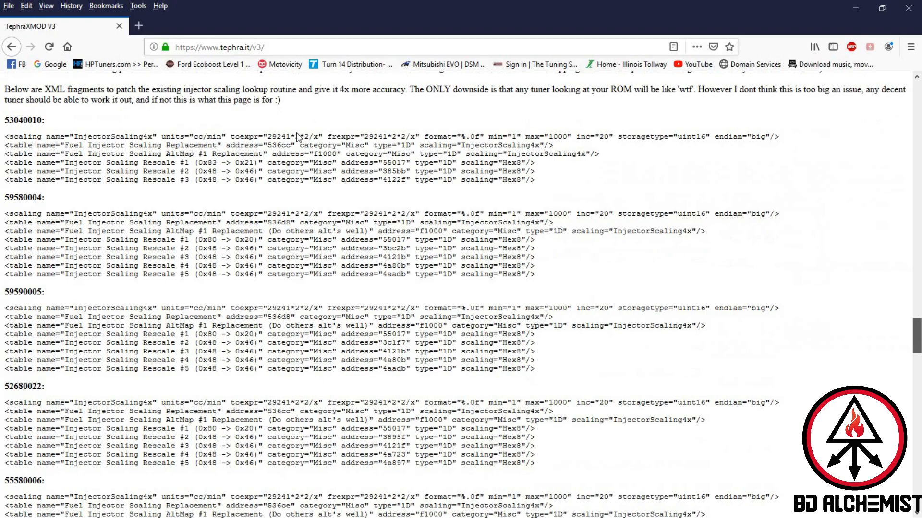
{"action": "mouse_move", "coordinate": [543, 190]}
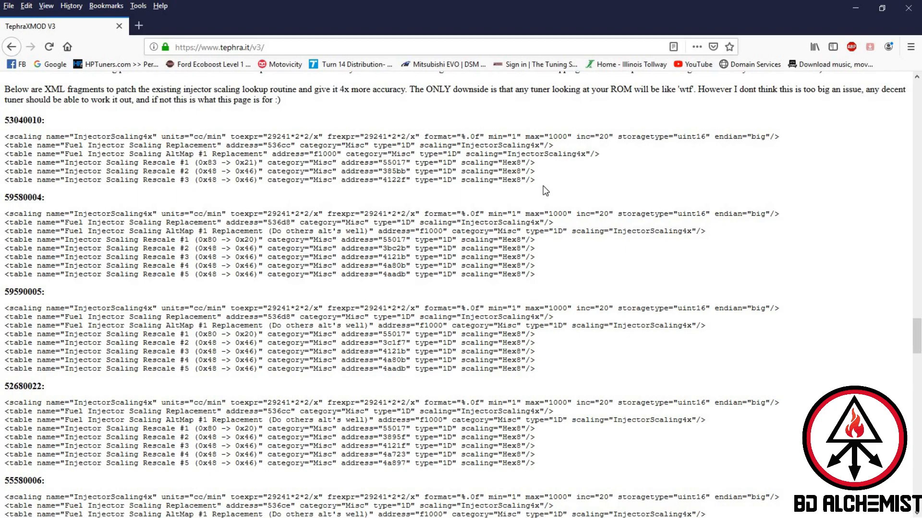
{"action": "mouse_move", "coordinate": [121, 286]}
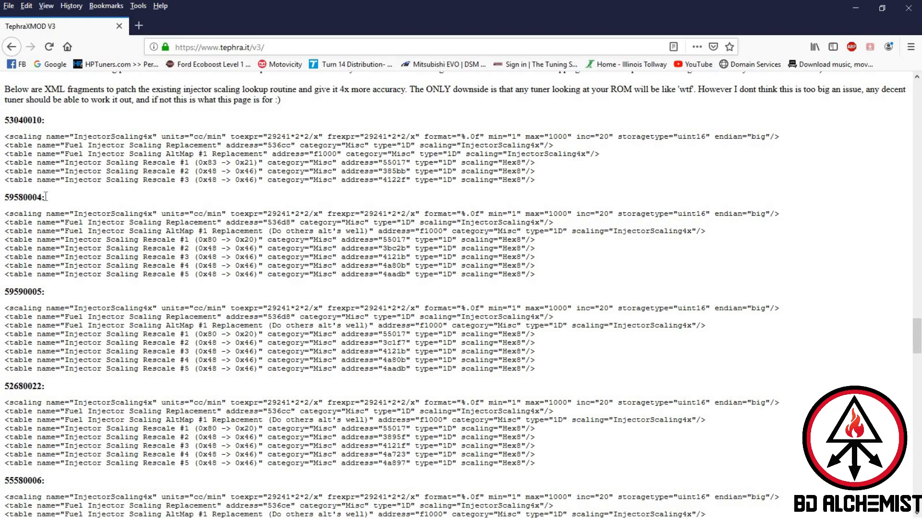
{"action": "mouse_move", "coordinate": [4, 198]}
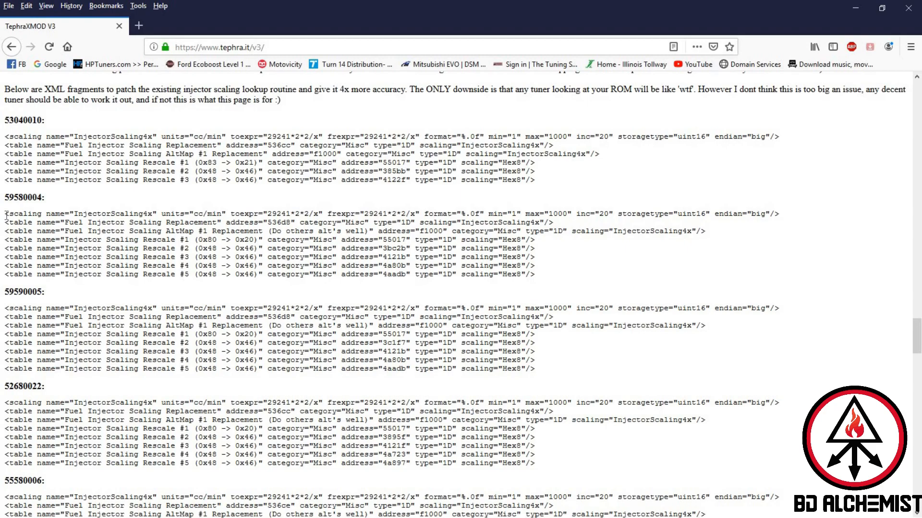
{"action": "left_click_drag", "start_coordinate": [3, 213], "coordinate": [56, 222]}
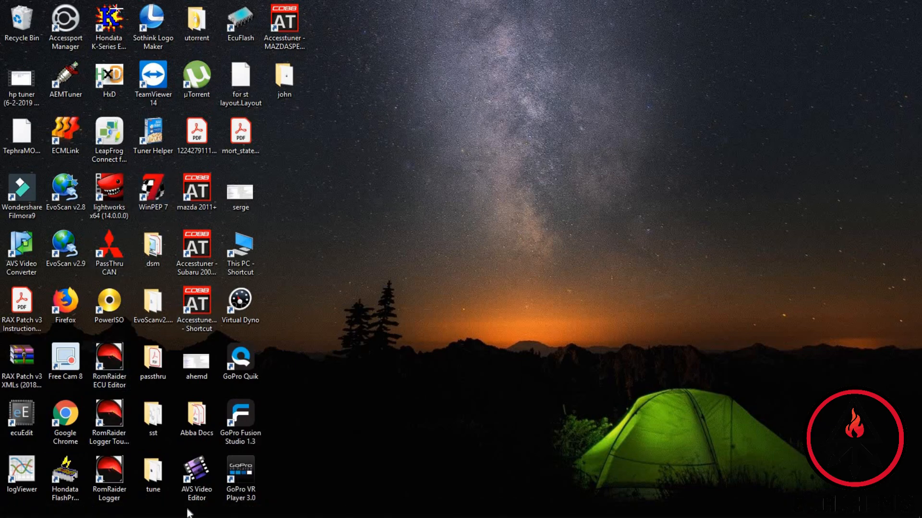
Navigate C: > Program Files (x86) > OpenECU > EcuFlash > rommetadata > mitsubishi > evo.
{"action": "left_click", "coordinate": [153, 300]}
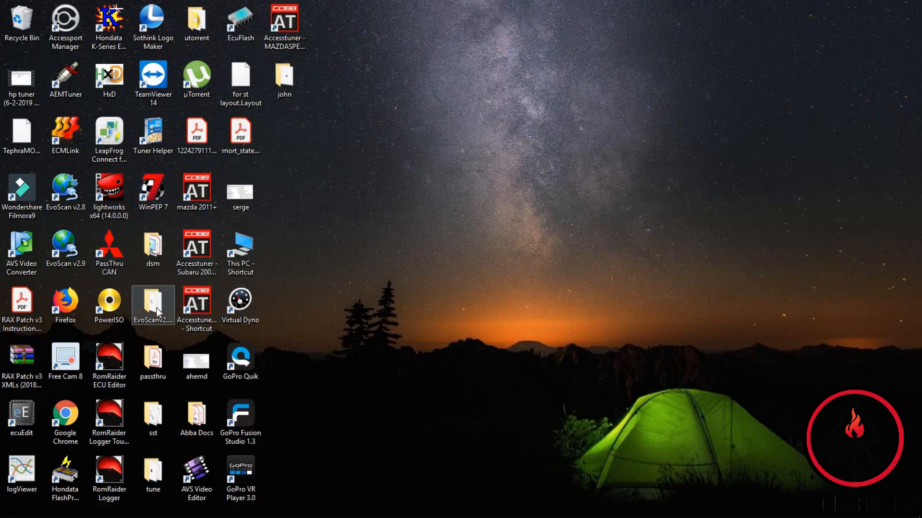
{"action": "double_click", "coordinate": [153, 303]}
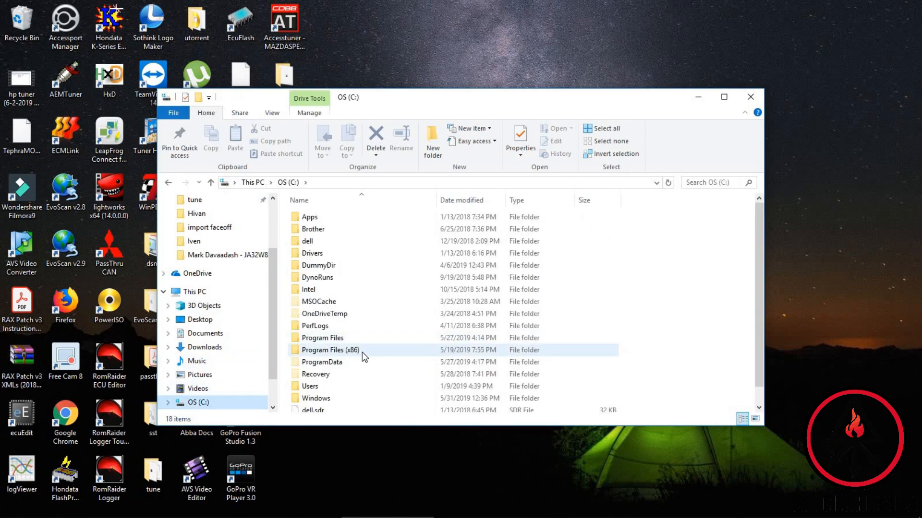
{"action": "double_click", "coordinate": [330, 349]}
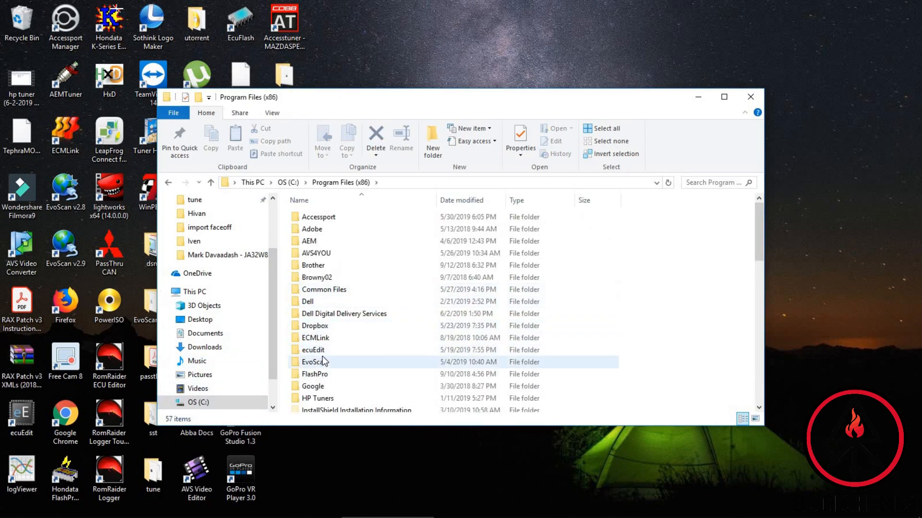
{"action": "left_click", "coordinate": [315, 373]}
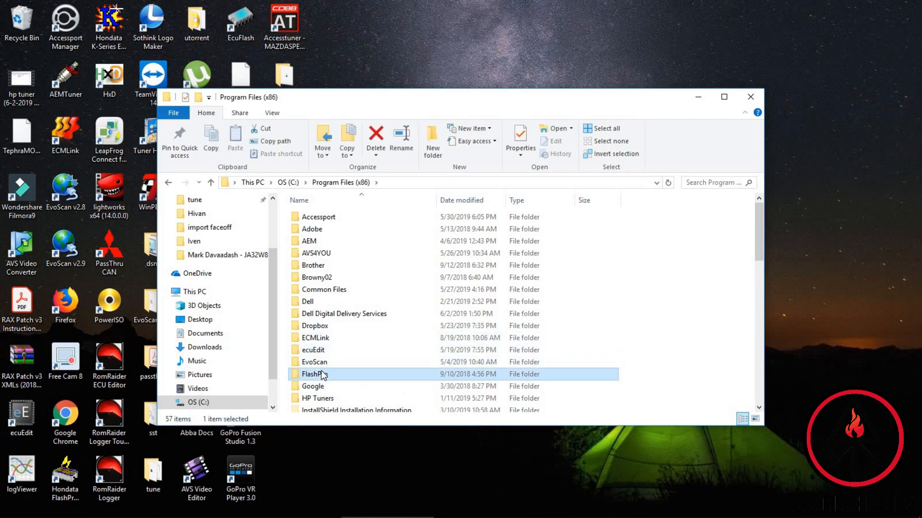
{"action": "scroll", "scroll_direction": "down", "scroll_amount": 3}
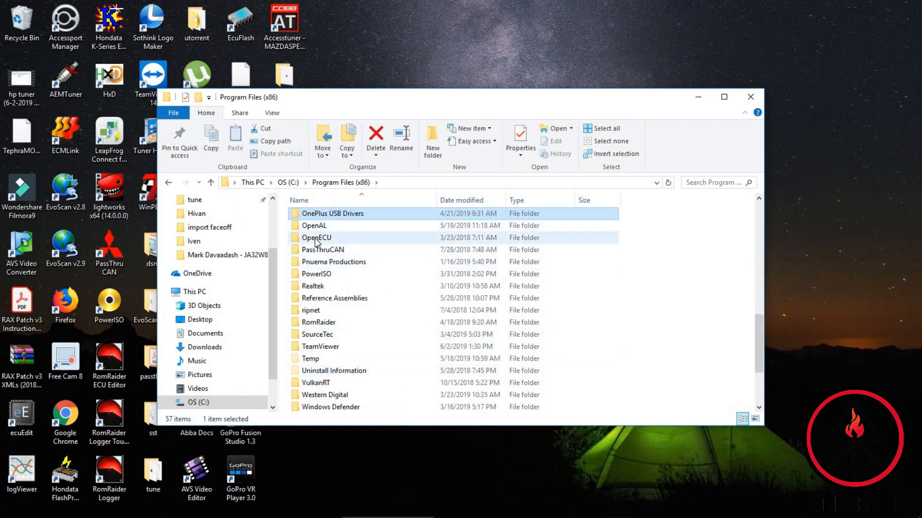
{"action": "double_click", "coordinate": [315, 237]}
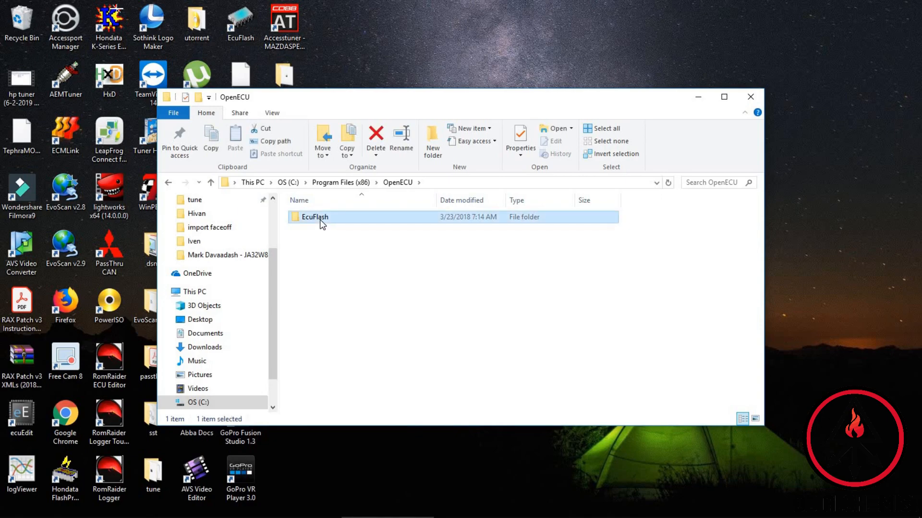
{"action": "double_click", "coordinate": [314, 217]}
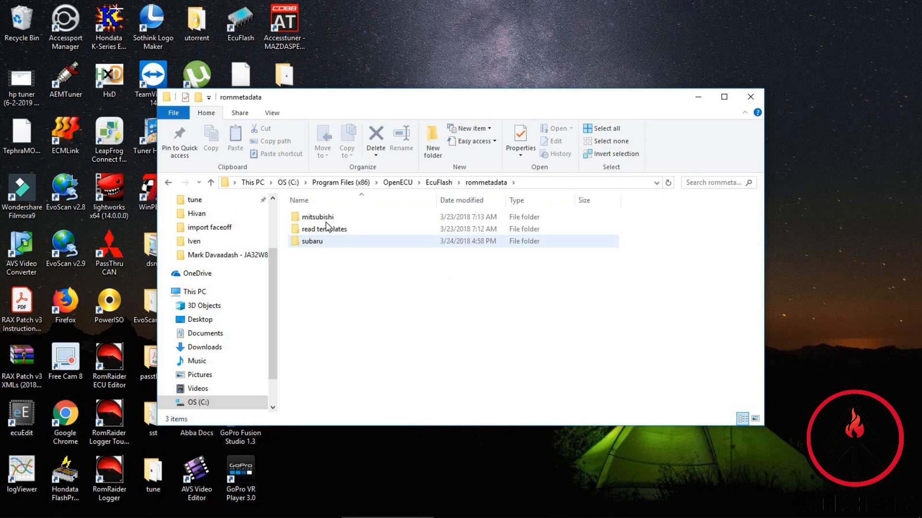
{"action": "double_click", "coordinate": [318, 216]}
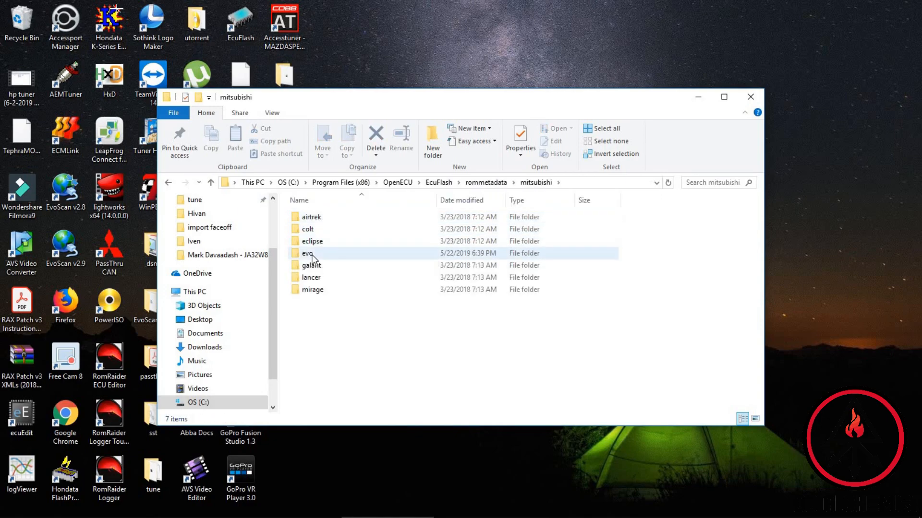
{"action": "double_click", "coordinate": [308, 253]}
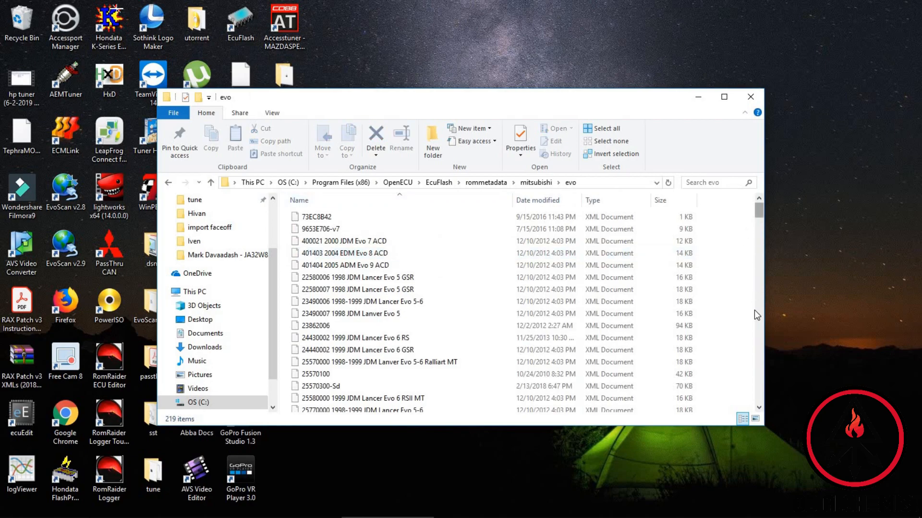
Locate the TephraMOD definition files and start copying TephraMOD-59580306.xml.
{"action": "scroll", "scroll_direction": "down", "scroll_amount": 3}
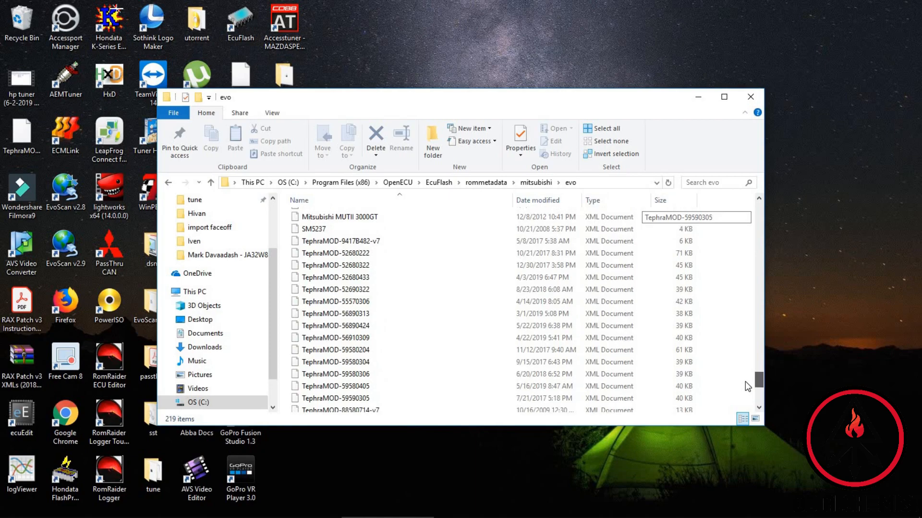
{"action": "scroll", "scroll_direction": "down", "scroll_amount": 3}
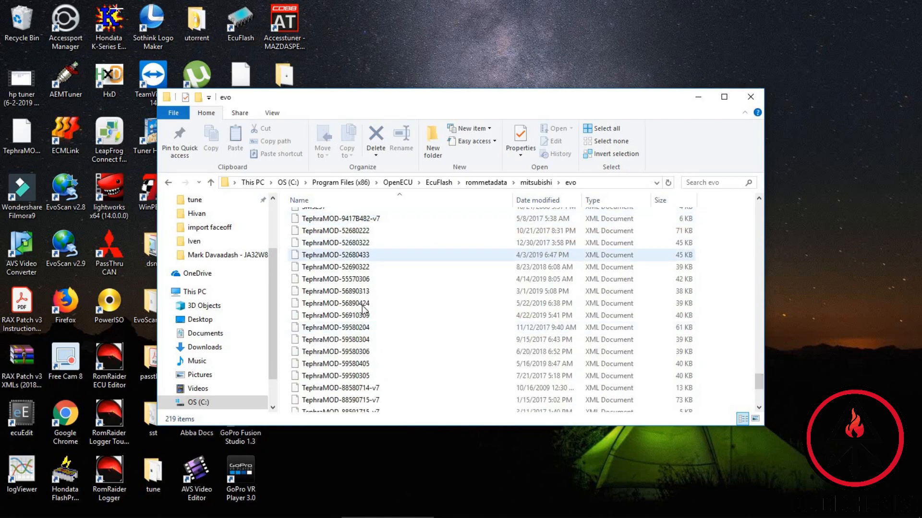
{"action": "left_click", "coordinate": [338, 303]}
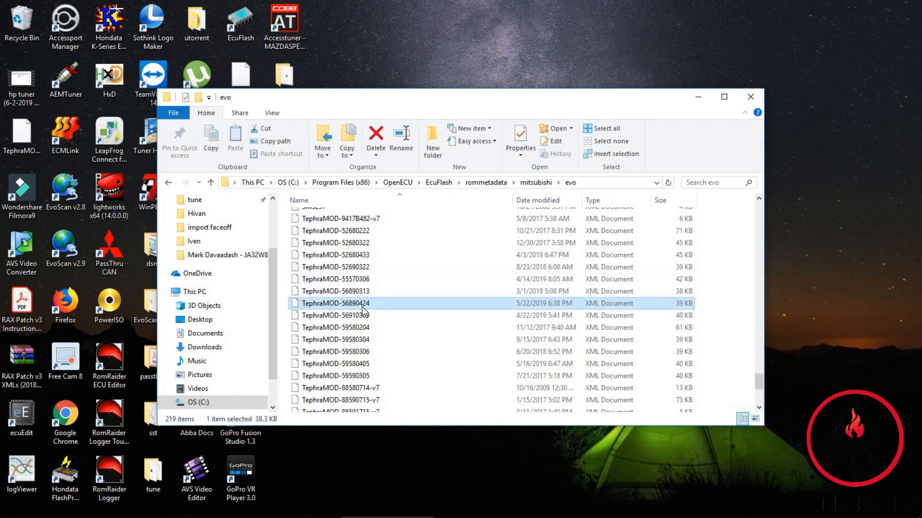
{"action": "left_click", "coordinate": [339, 376]}
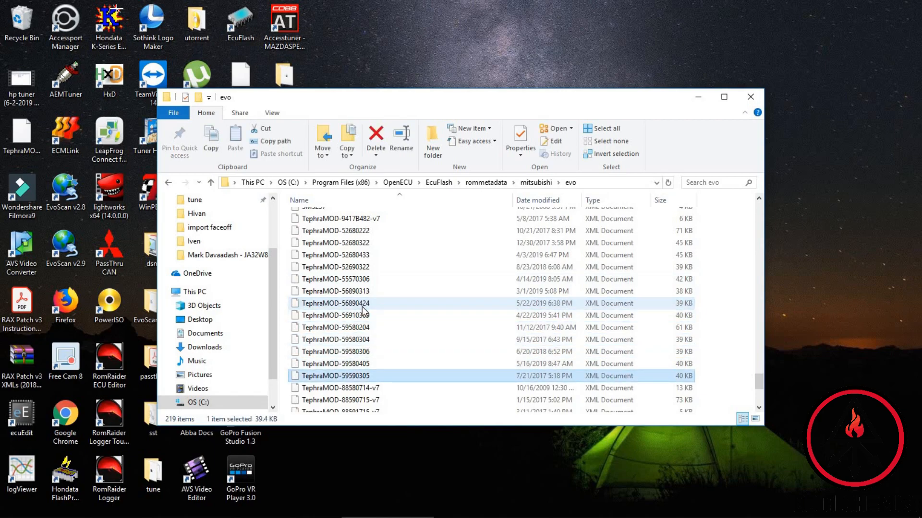
{"action": "left_click", "coordinate": [358, 363]}
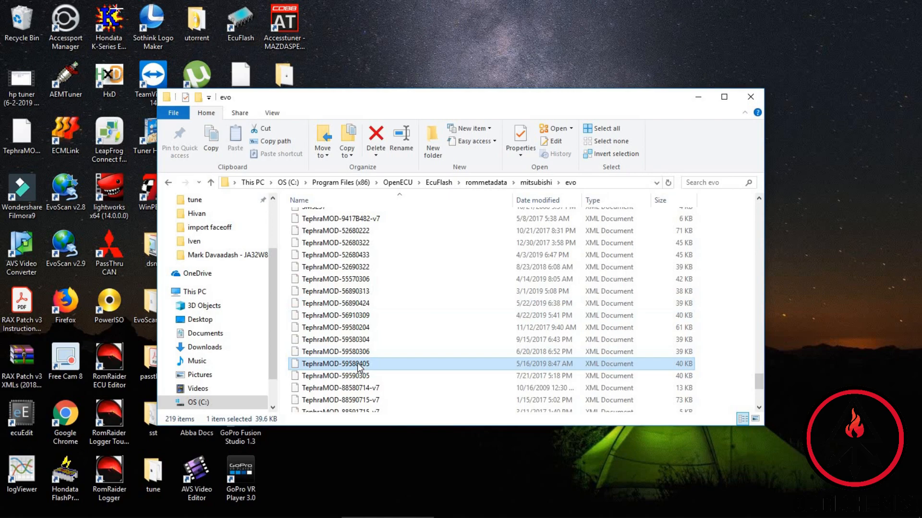
{"action": "right_click", "coordinate": [335, 363]}
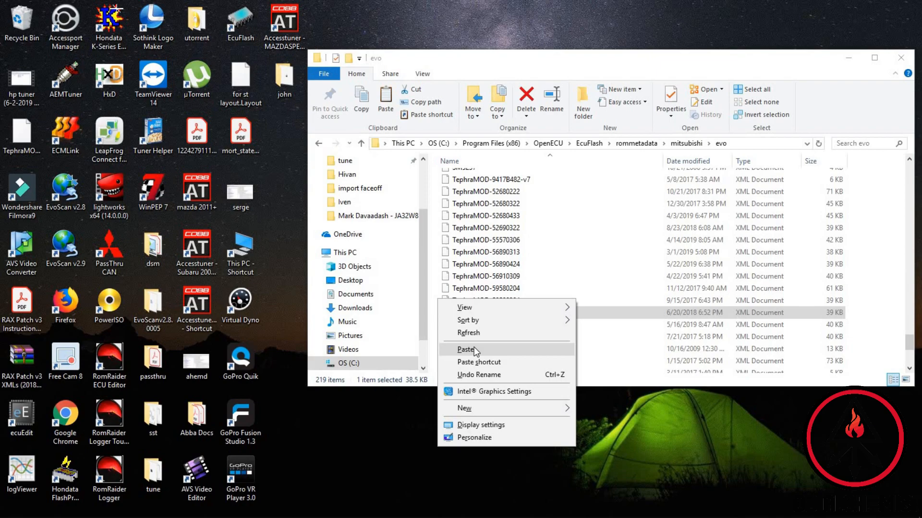
Paste TephraMOD-59580306.xml onto the desktop and open the copy in WordPad.
{"action": "left_click", "coordinate": [466, 350]}
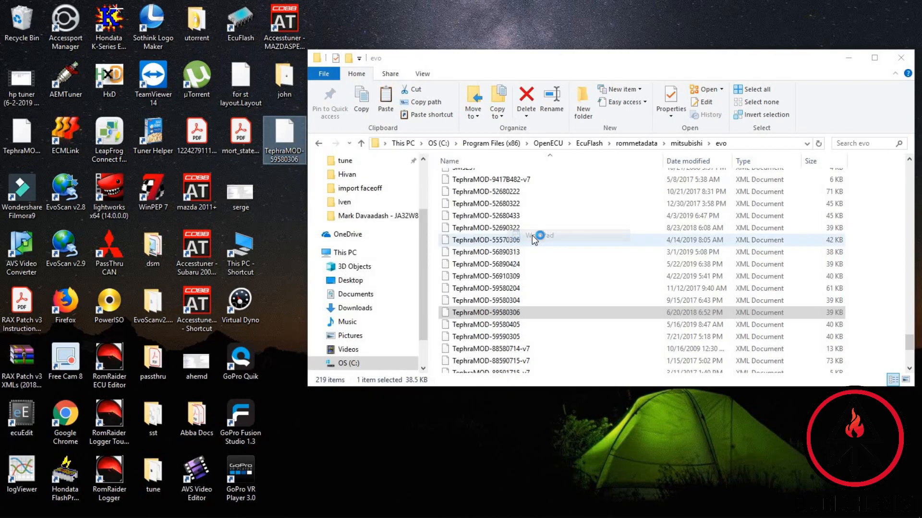
{"action": "double_click", "coordinate": [483, 312]}
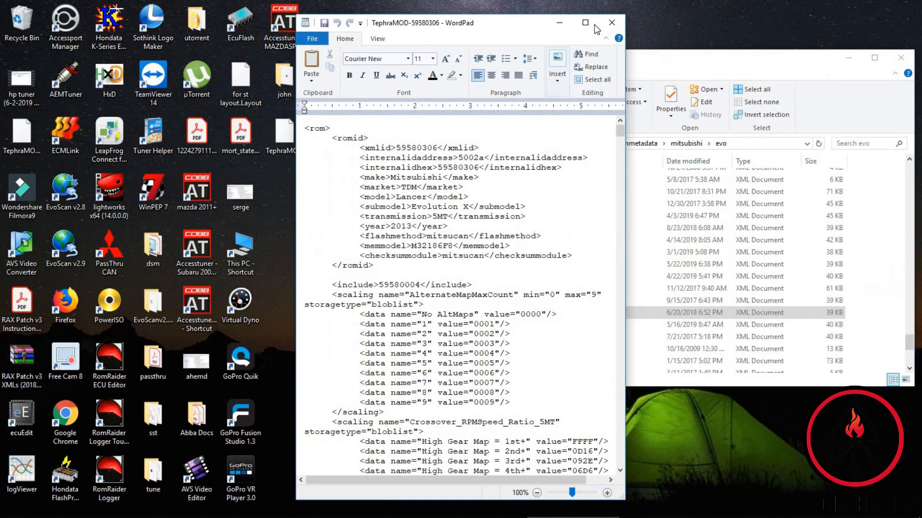
Maximize WordPad and place the cursor at the file's end, just above the closing </rom> tag.
{"action": "left_click", "coordinate": [585, 22]}
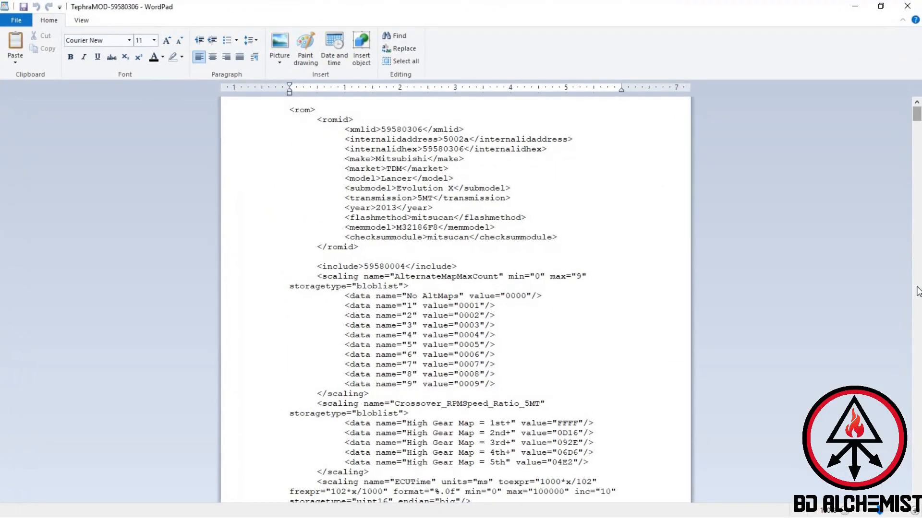
{"action": "scroll", "scroll_direction": "down", "scroll_amount": 3}
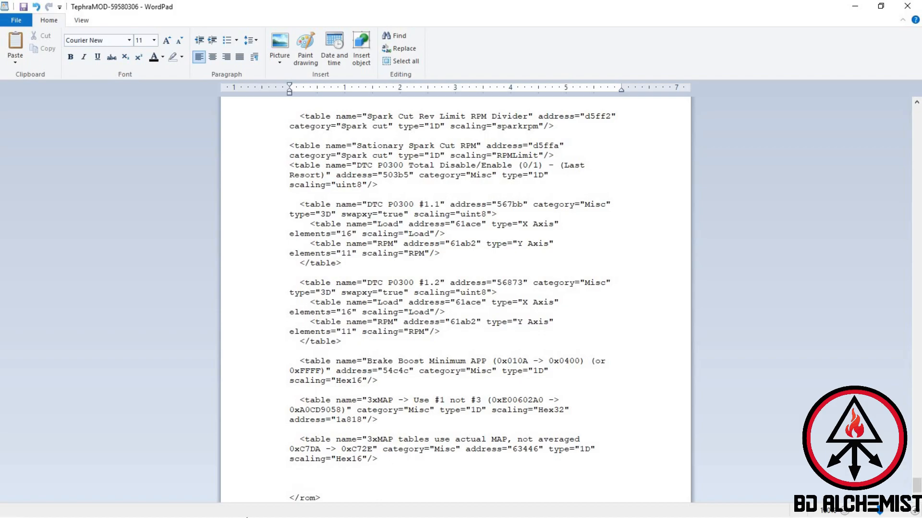
{"action": "left_click", "coordinate": [10, 509]}
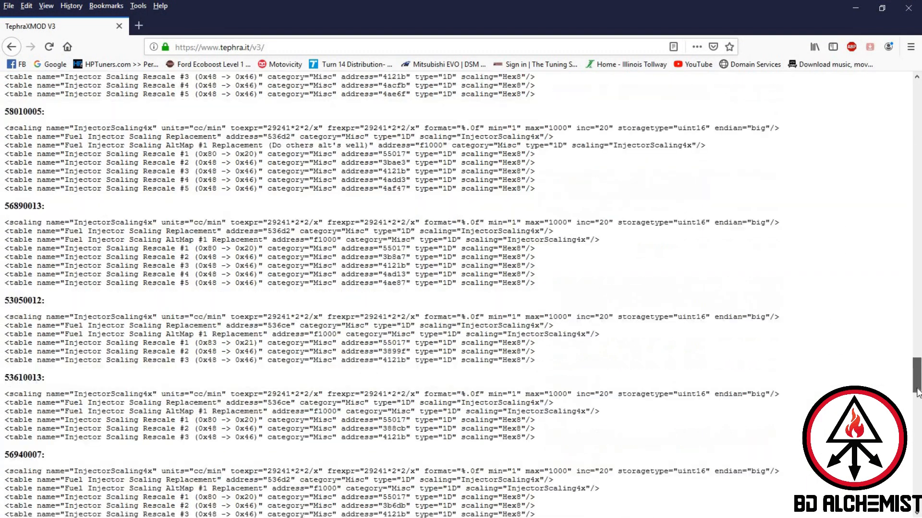
Scroll the TephraXMOD V3 page down to the P0455 fix XML fragments.
{"action": "scroll", "scroll_direction": "down", "scroll_amount": 3}
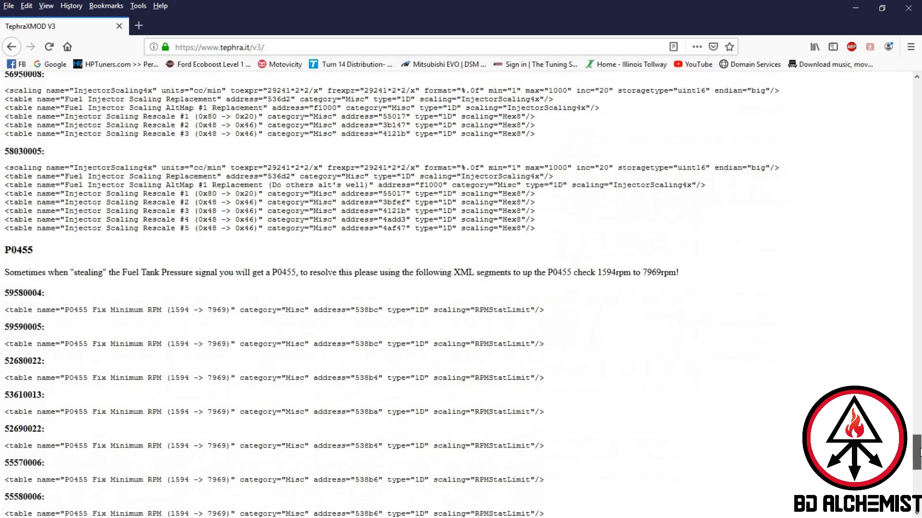
{"action": "scroll", "scroll_direction": "down", "scroll_amount": 3}
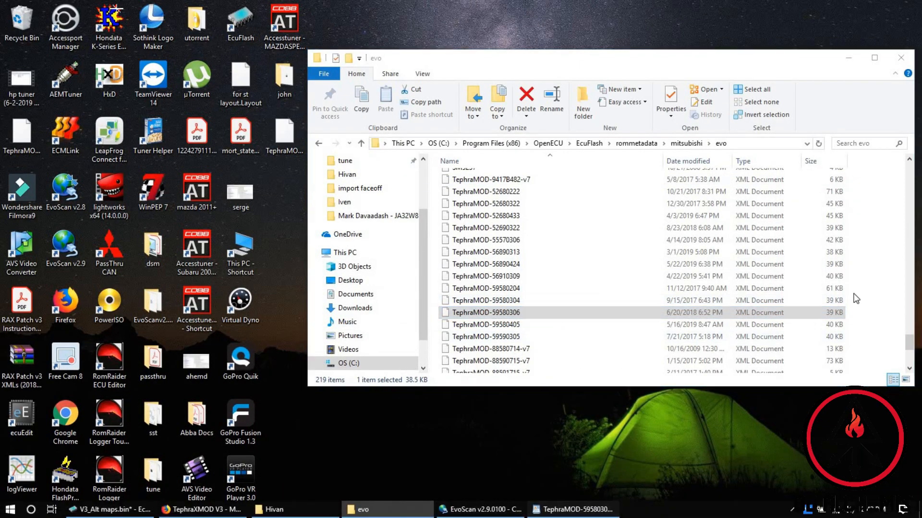
Paste the P0455 Fix Minimum RPM table line into the WordPad definition, then close it to get the save prompt.
{"action": "double_click", "coordinate": [486, 312]}
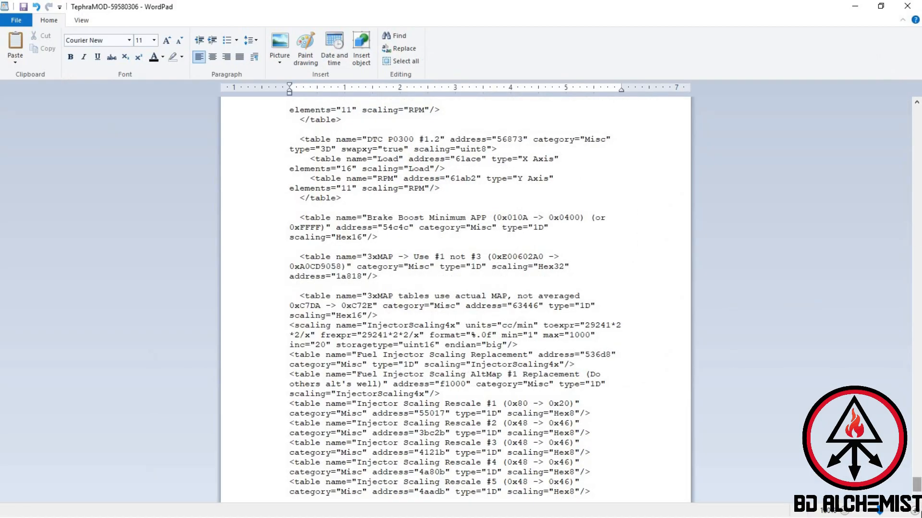
{"action": "scroll", "scroll_direction": "down", "scroll_amount": 3}
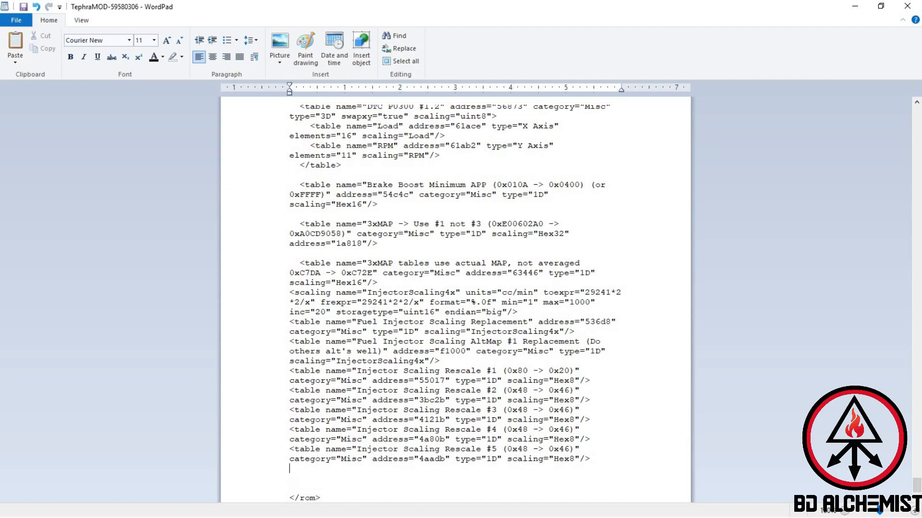
{"action": "type", "text": "<table name=\"P0455 Fix Minimum RPM (1594 -> 7969)\" category=\"Misc\" address=\"538bc\" type=\"1D\" scaling=\"RPMStatLimit\"/>"}
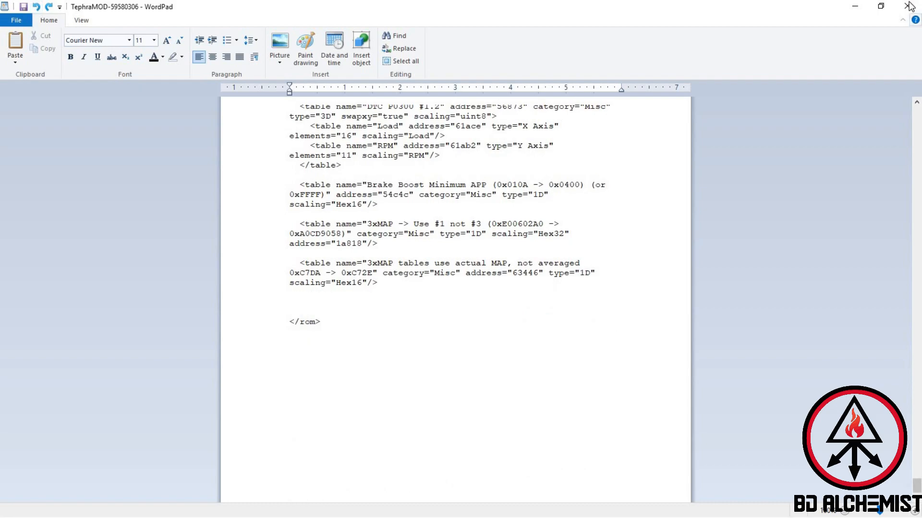
{"action": "left_click", "coordinate": [908, 7]}
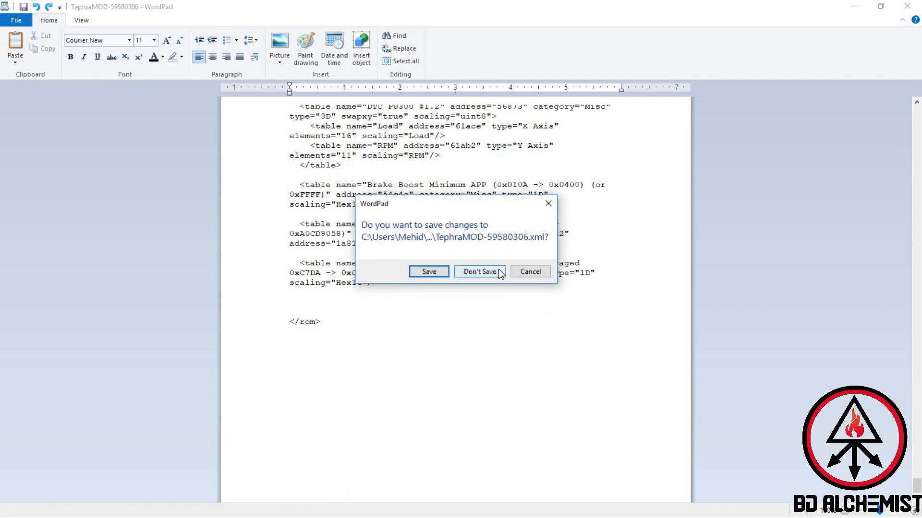
Move the edited TephraMOD XML from the desktop into the EcuFlash rommetadata\mitsubishi\evo folder.
{"action": "left_click", "coordinate": [479, 272]}
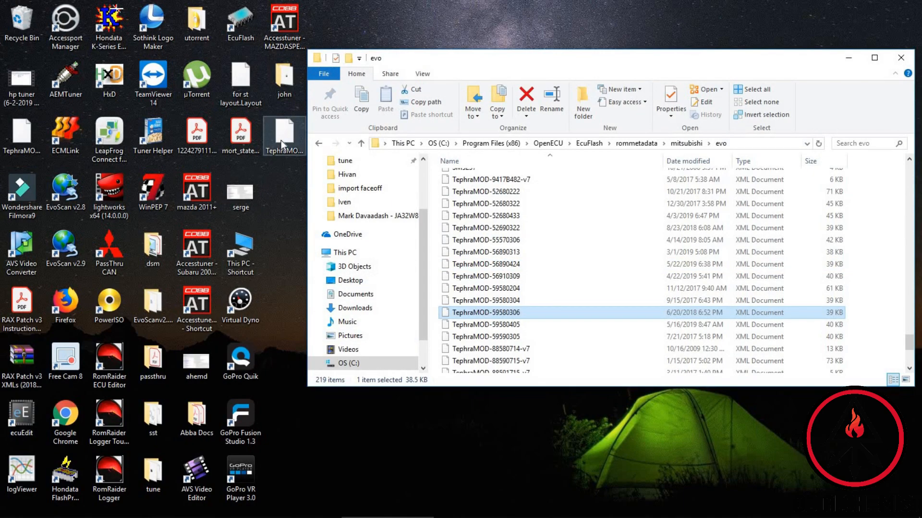
{"action": "left_click_drag", "start_coordinate": [284, 135], "coordinate": [646, 312]}
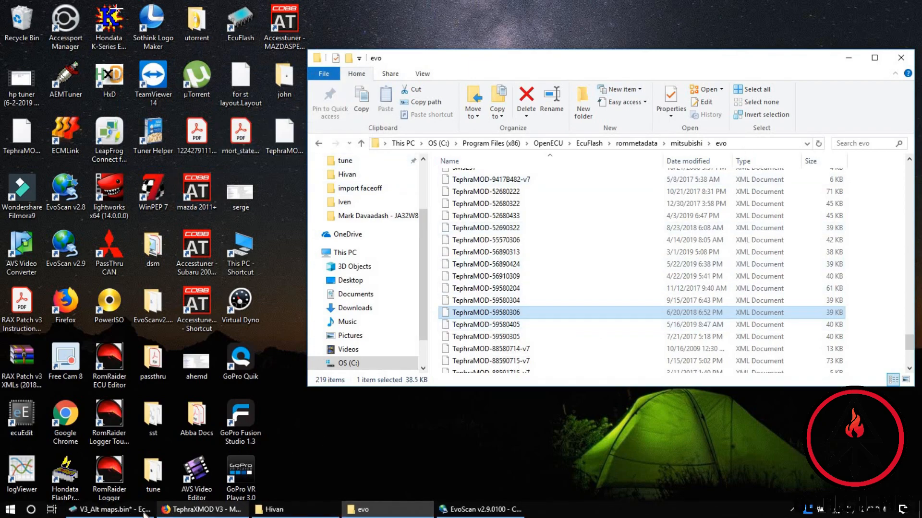
Return to EcuFlash and switch to the V3_flex.bin ROM, scrolling to the Misc category.
{"action": "left_click", "coordinate": [106, 509]}
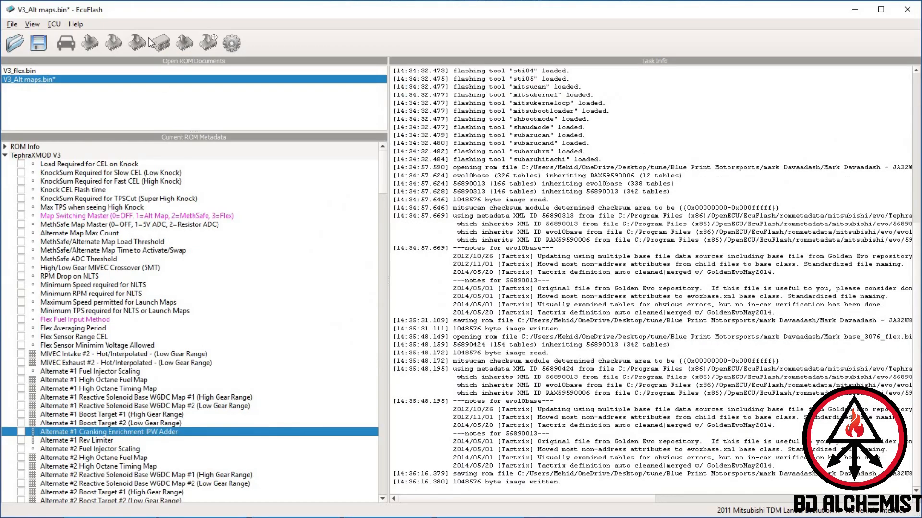
{"action": "mouse_move", "coordinate": [375, 192]}
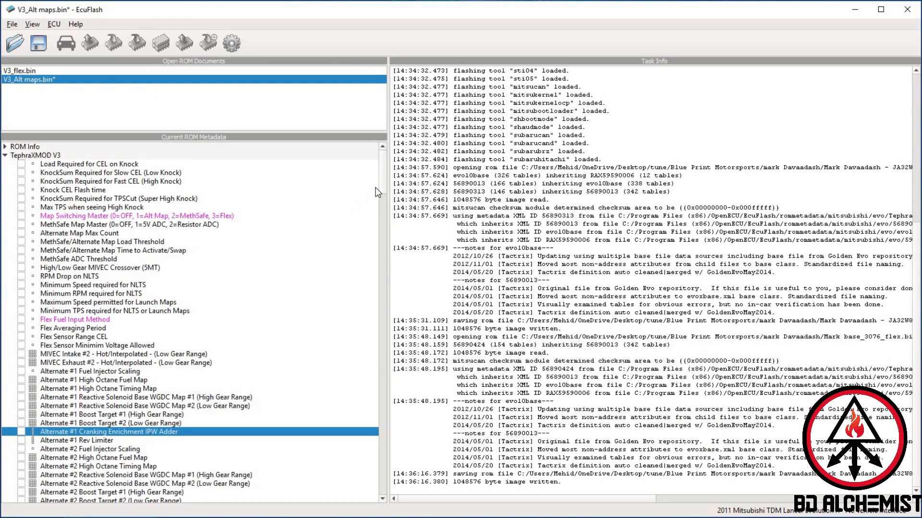
{"action": "mouse_move", "coordinate": [379, 265]}
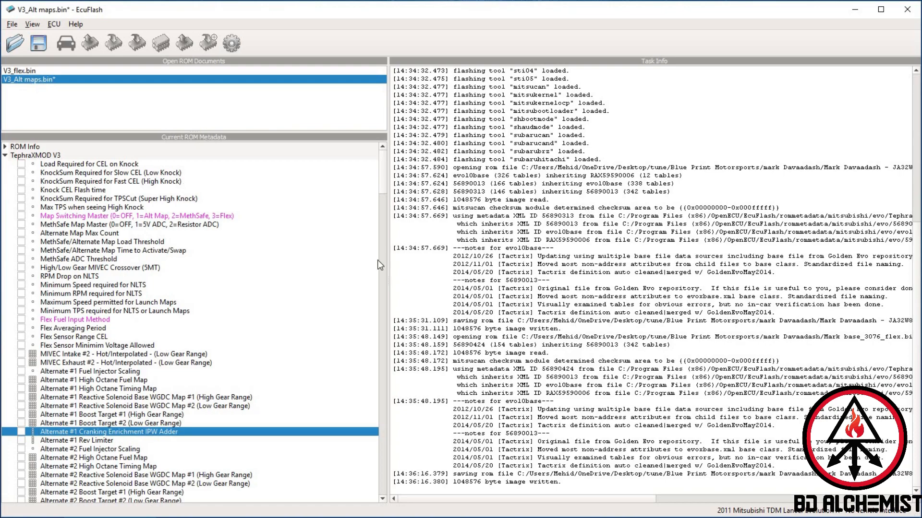
{"action": "mouse_move", "coordinate": [386, 209]}
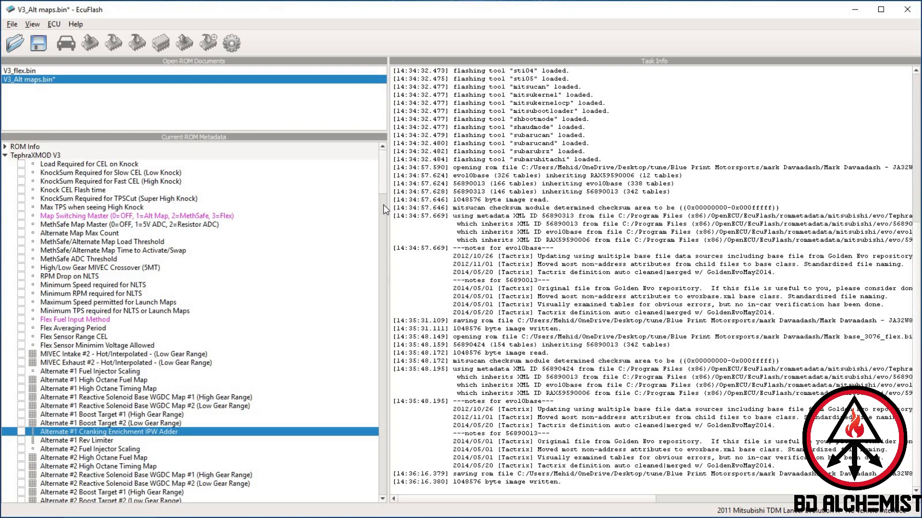
{"action": "scroll", "scroll_direction": "down", "scroll_amount": 3}
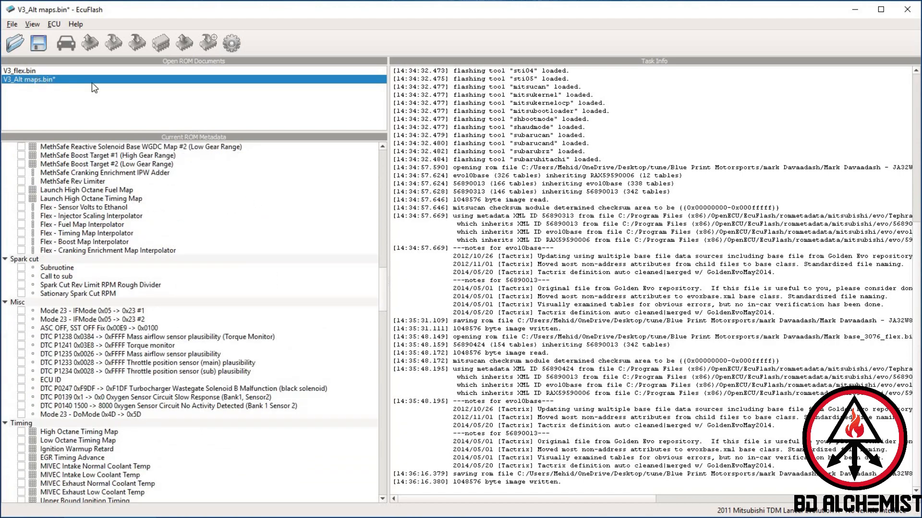
{"action": "left_click", "coordinate": [30, 71]}
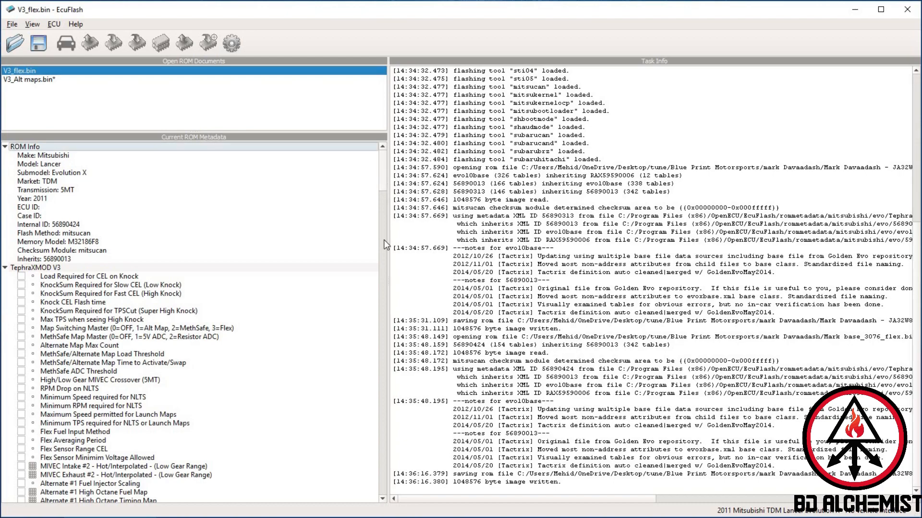
{"action": "scroll", "scroll_direction": "down", "scroll_amount": 3}
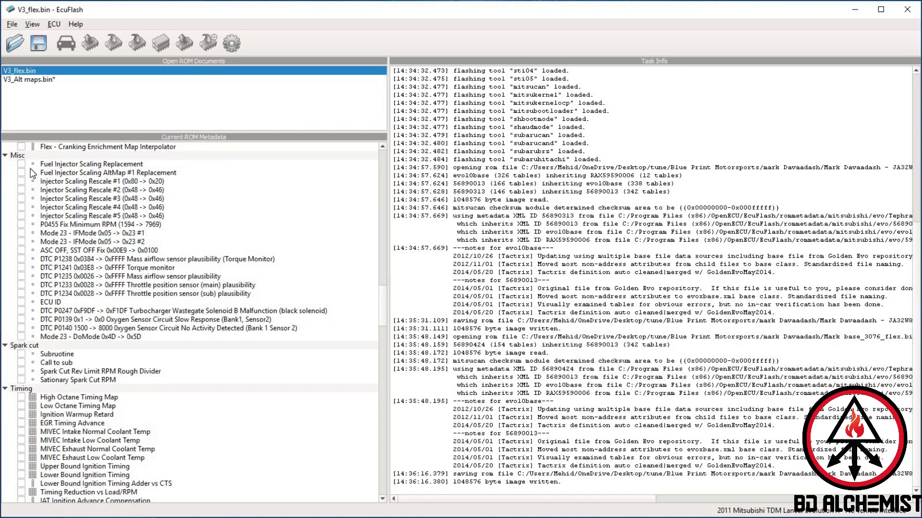
View the Fuel Injector Scaling Replacement, Injector Scaling Rescale #5 and P0455 Fix Minimum RPM tables, then untick them.
{"action": "left_click", "coordinate": [22, 163]}
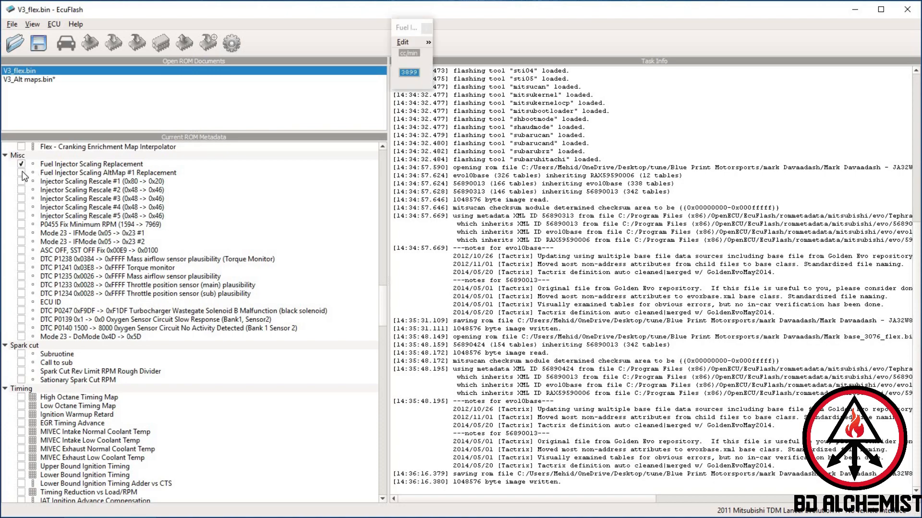
{"action": "left_click", "coordinate": [22, 181]}
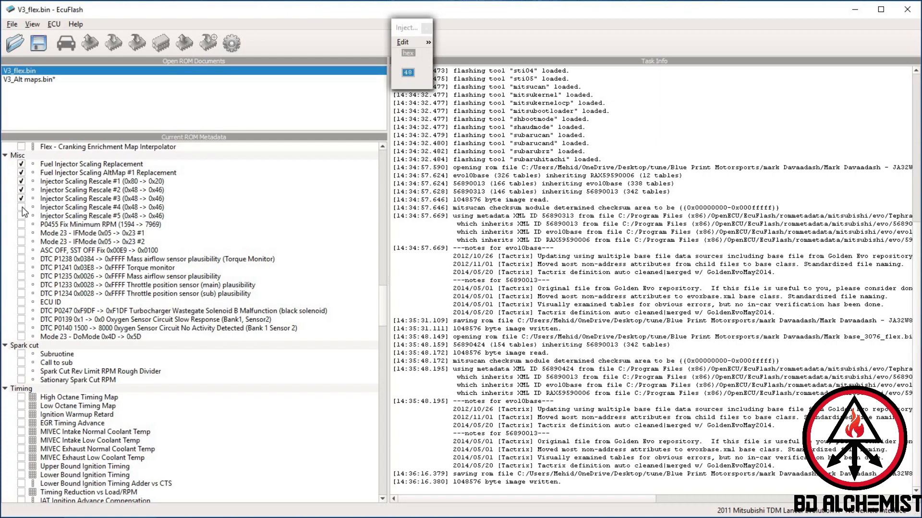
{"action": "left_click", "coordinate": [103, 216]}
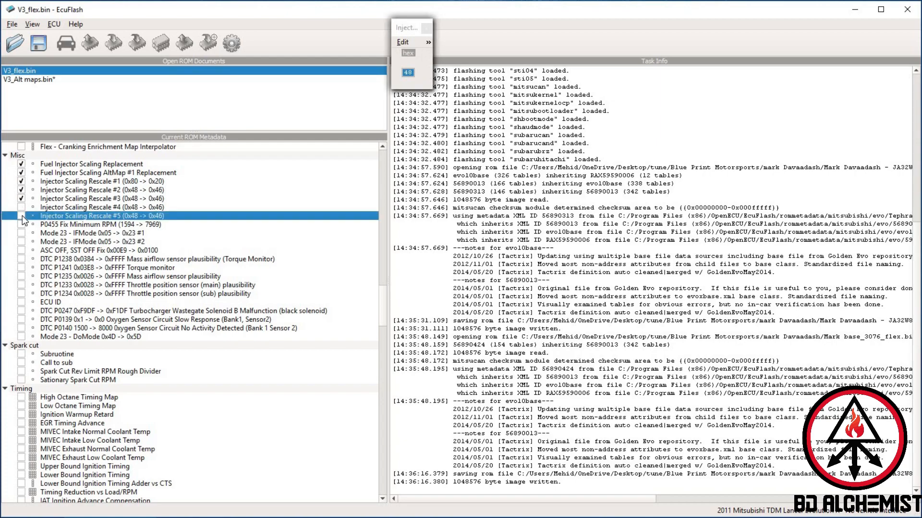
{"action": "left_click", "coordinate": [22, 225]}
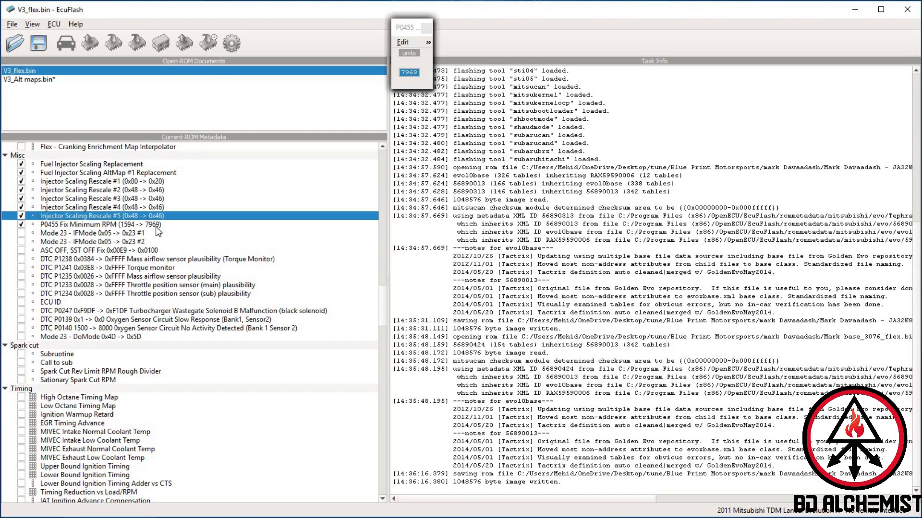
{"action": "mouse_move", "coordinate": [424, 30]}
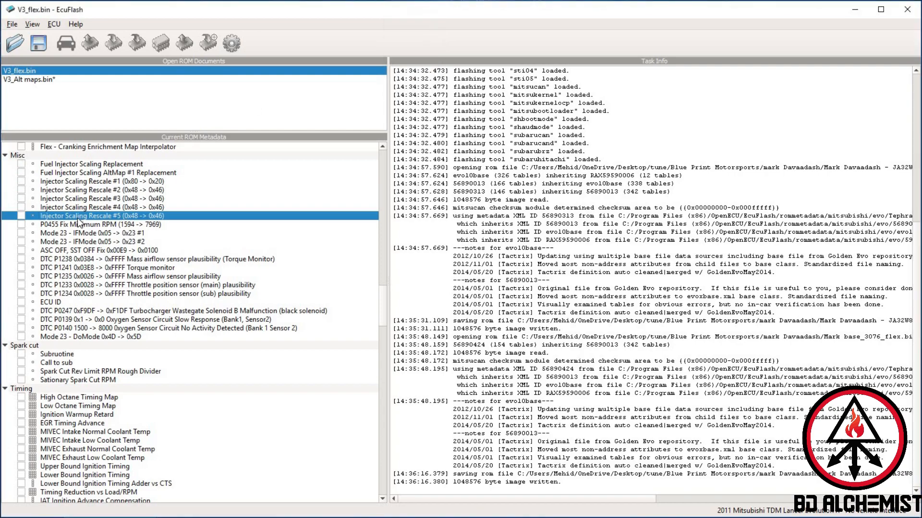
{"action": "mouse_move", "coordinate": [64, 229]}
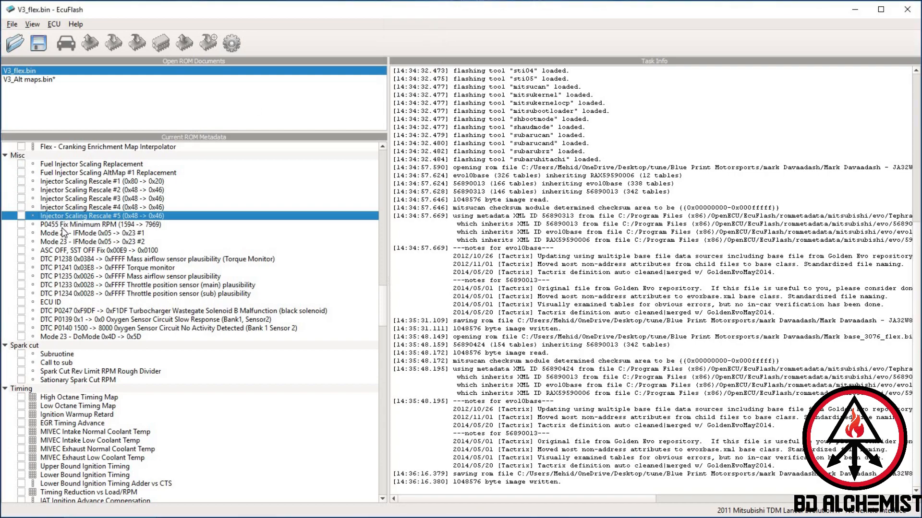
{"action": "left_click", "coordinate": [105, 225]}
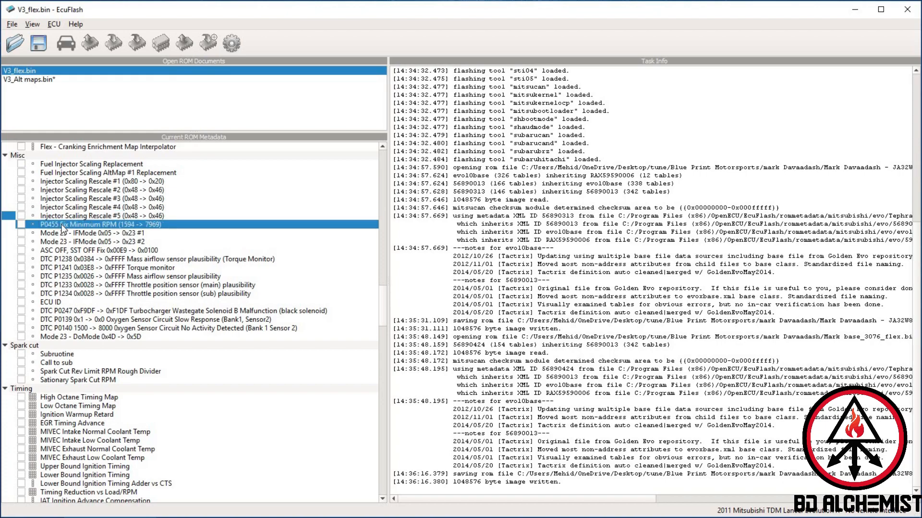
{"action": "mouse_move", "coordinate": [386, 292]}
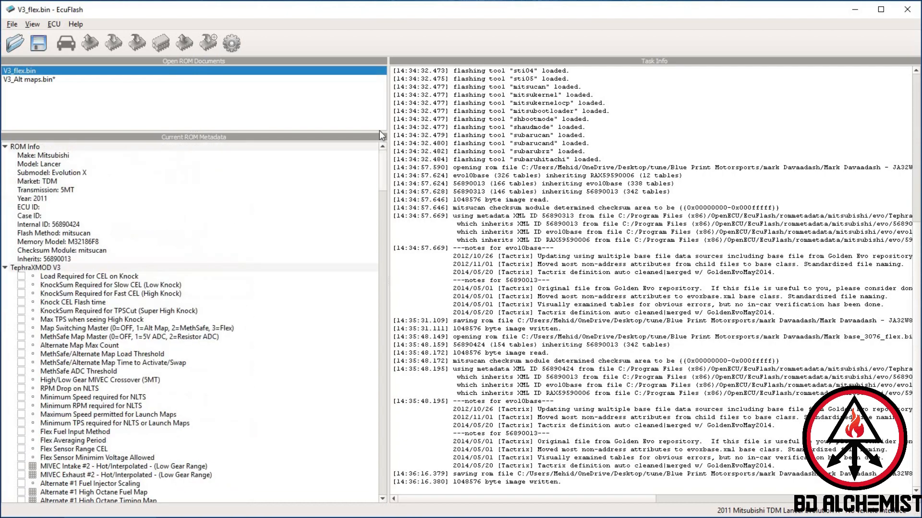
Show the Flex - Sensor Volts to Ethanol table mapping 0–5 V to 0–100% ethanol, closing and reopening it.
{"action": "scroll", "scroll_direction": "down", "scroll_amount": 3}
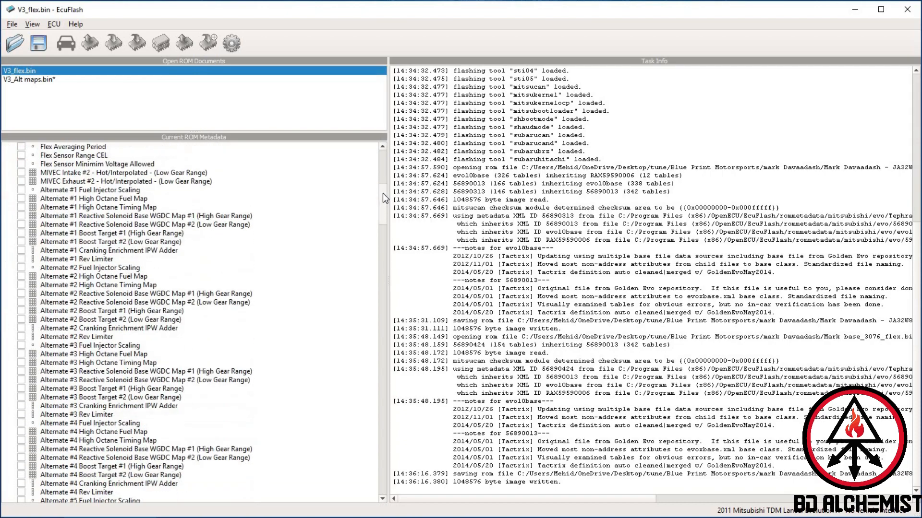
{"action": "scroll", "scroll_direction": "down", "scroll_amount": 3}
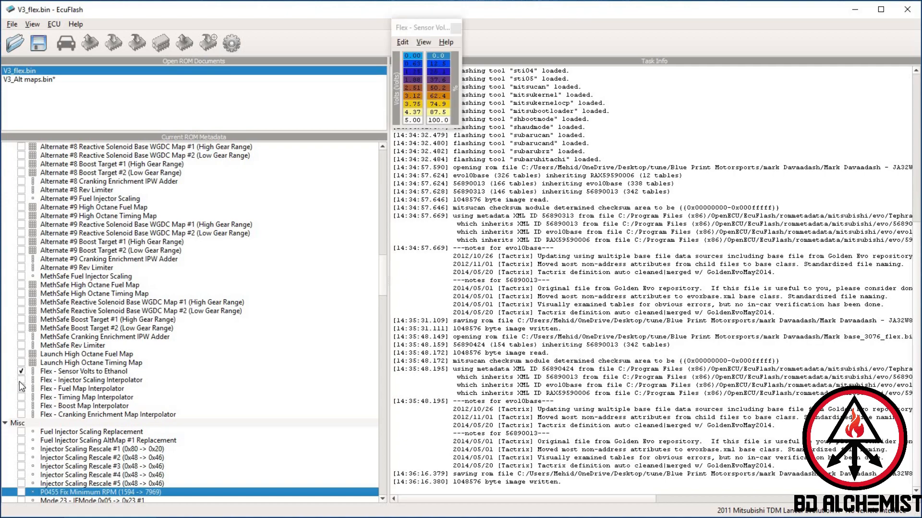
{"action": "left_click", "coordinate": [21, 380]}
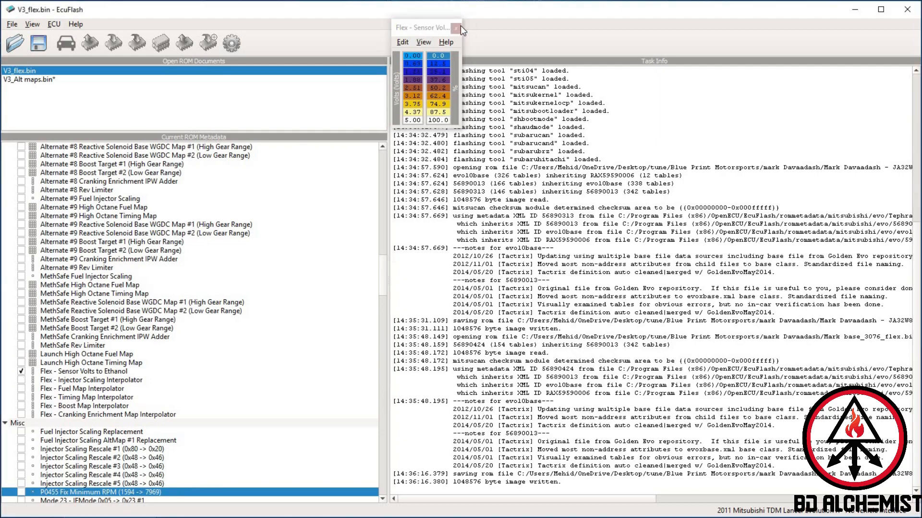
{"action": "left_click", "coordinate": [457, 27]}
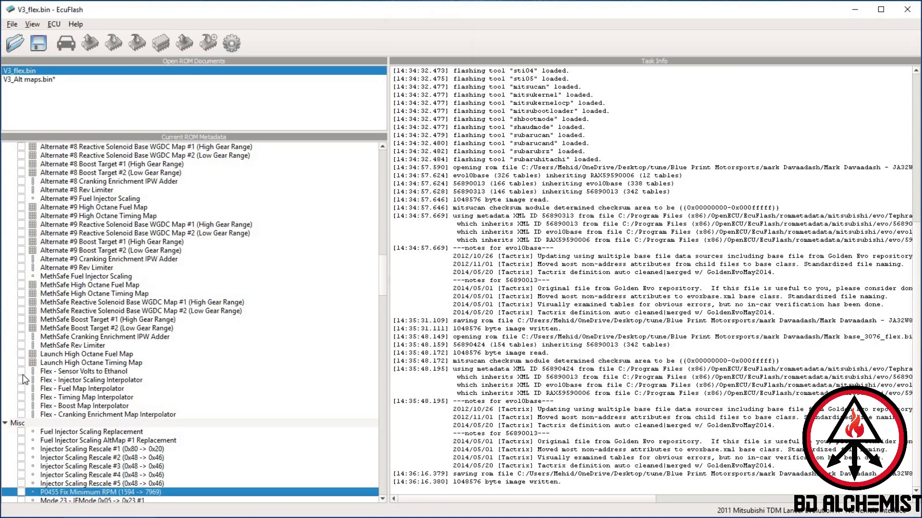
{"action": "double_click", "coordinate": [84, 371]}
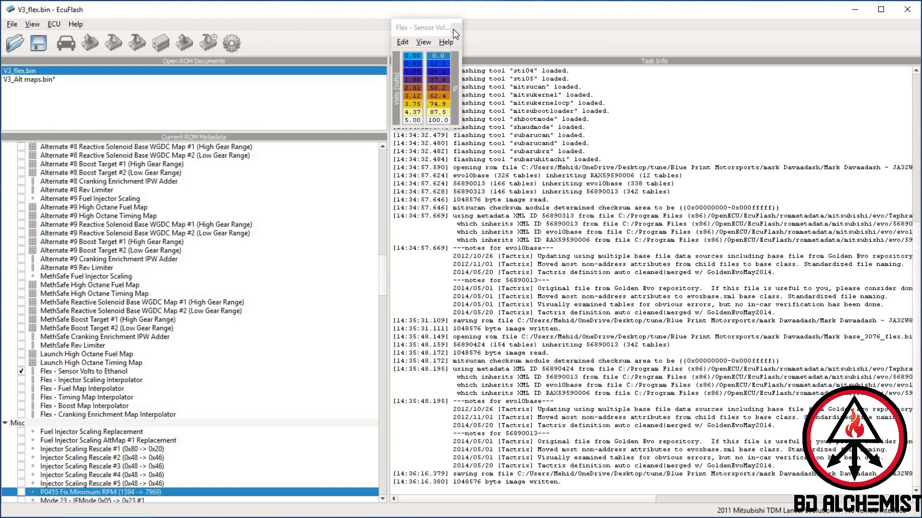
{"action": "left_click", "coordinate": [457, 27]}
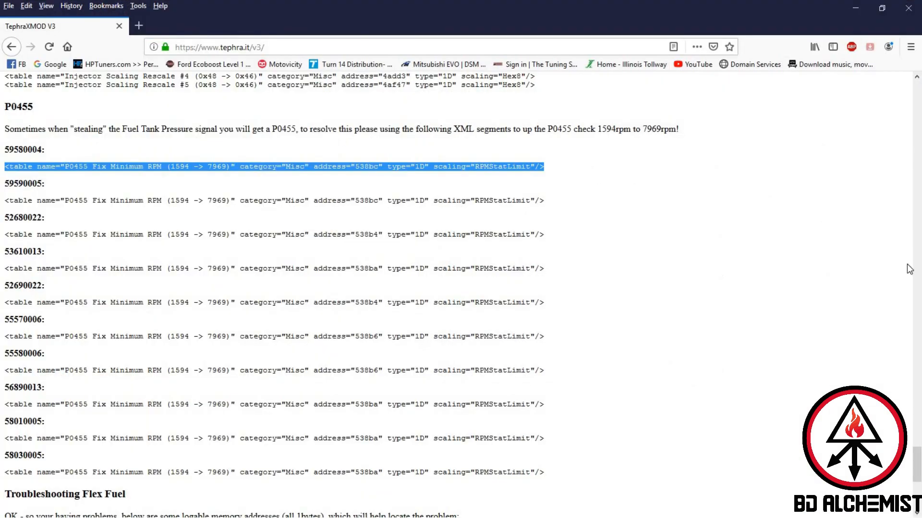
Reach the Troubleshooting Flex Fuel section and select the 805075 raw ethanol address and the EvoScan RequestID value.
{"action": "scroll", "scroll_direction": "down", "scroll_amount": 3}
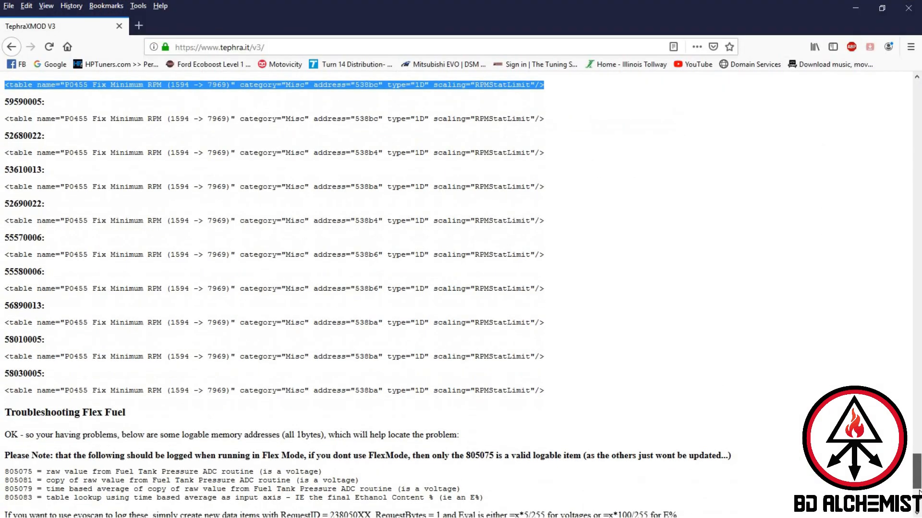
{"action": "scroll", "scroll_direction": "down", "scroll_amount": 3}
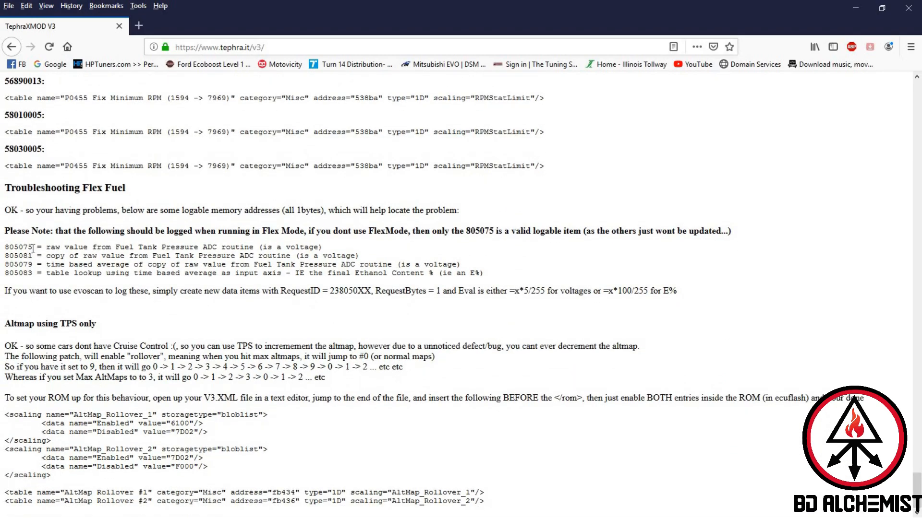
{"action": "double_click", "coordinate": [21, 246]}
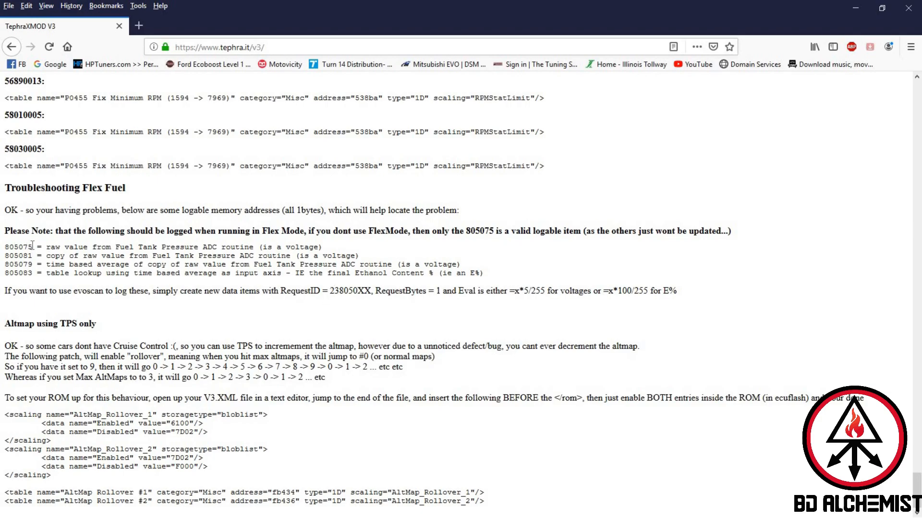
{"action": "double_click", "coordinate": [19, 247]}
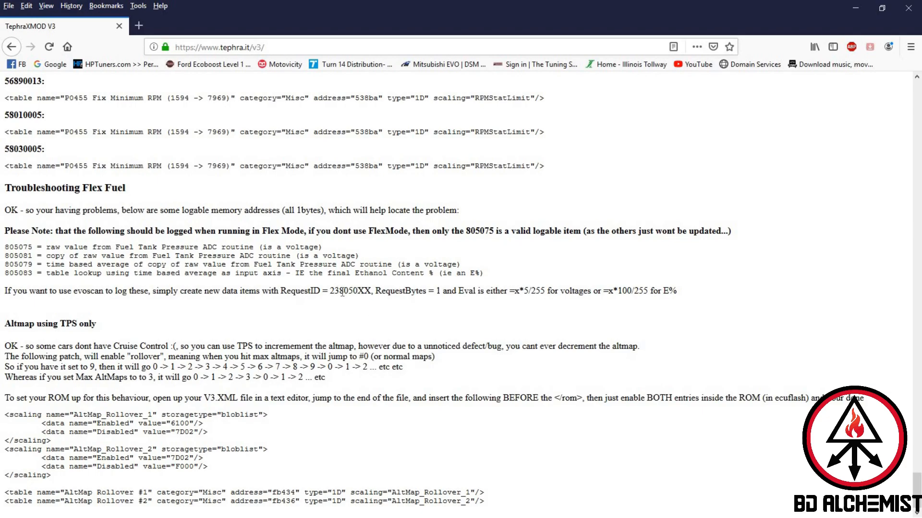
{"action": "double_click", "coordinate": [343, 290]}
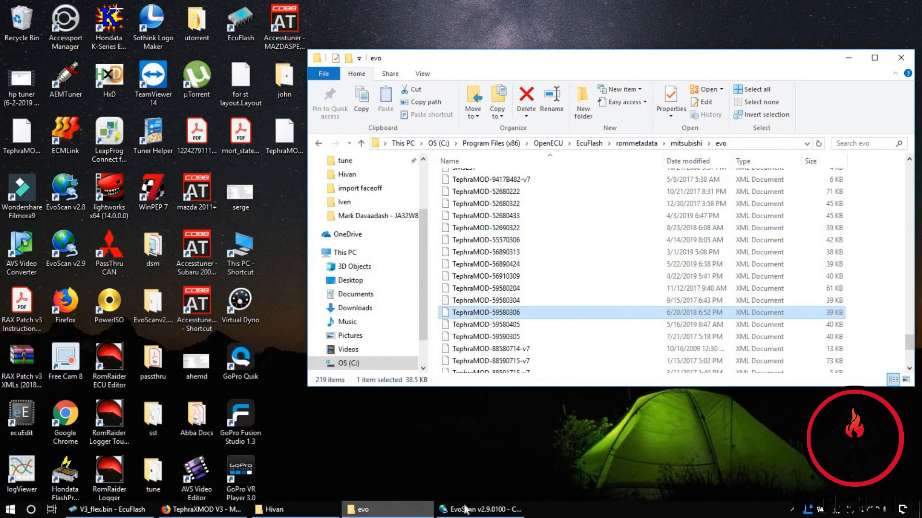
Bring up EvoScan's Edit Data Items editor from the logging item list.
{"action": "left_click", "coordinate": [481, 508]}
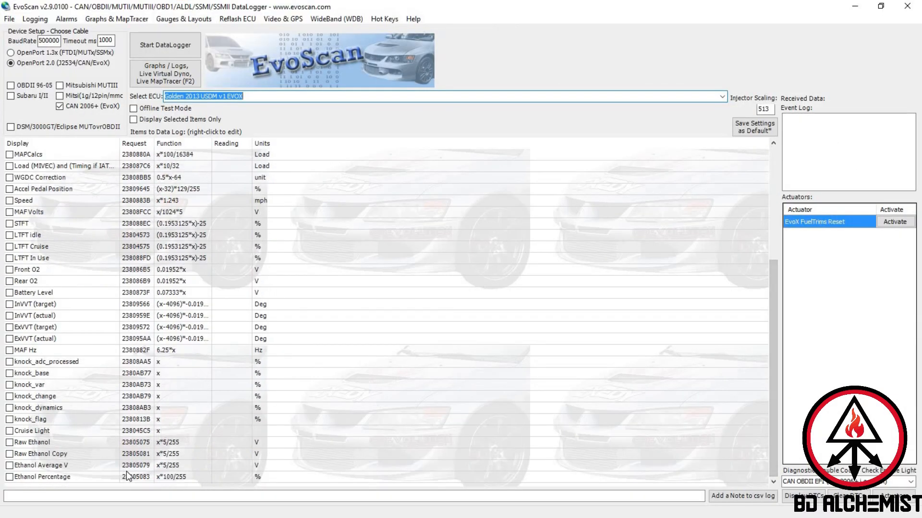
{"action": "right_click", "coordinate": [127, 476]}
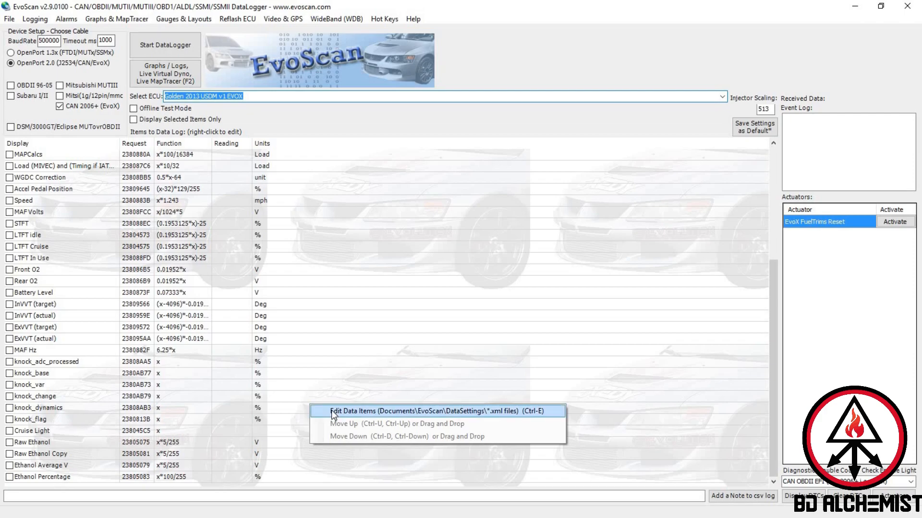
{"action": "left_click", "coordinate": [334, 416]}
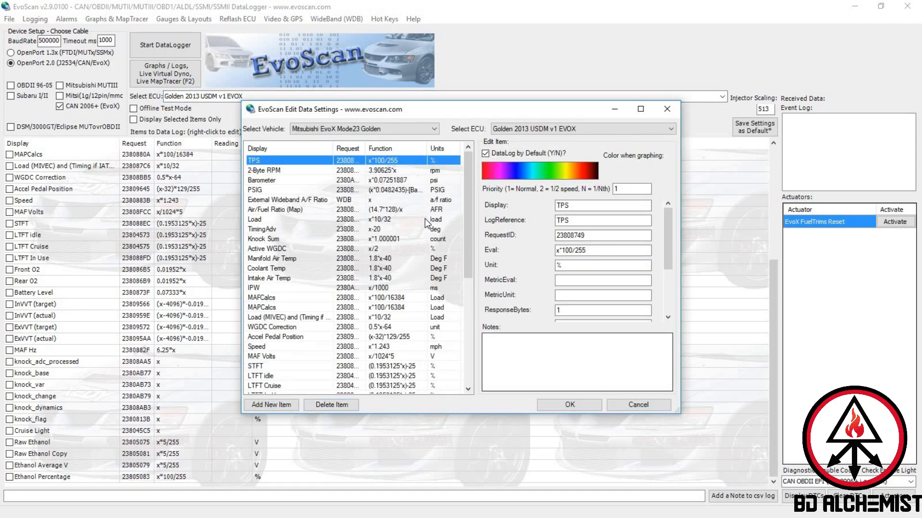
Show the Raw Ethanol item's settings, then switch back to the Tephra flex fuel notes.
{"action": "scroll", "scroll_direction": "down", "scroll_amount": 3}
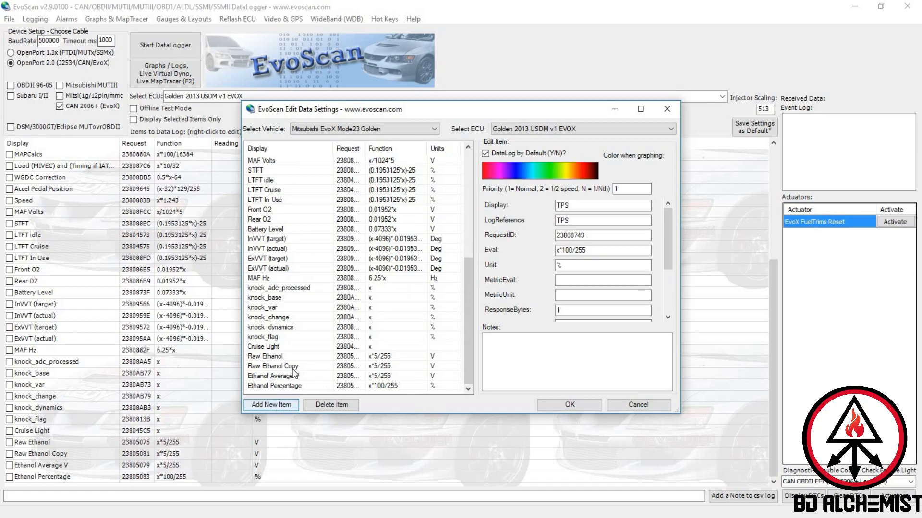
{"action": "left_click", "coordinate": [265, 366]}
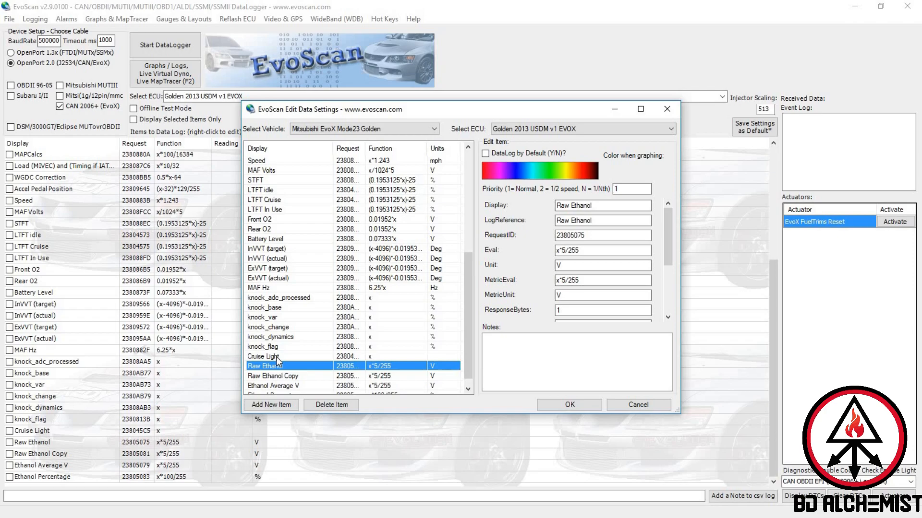
{"action": "mouse_move", "coordinate": [328, 474]}
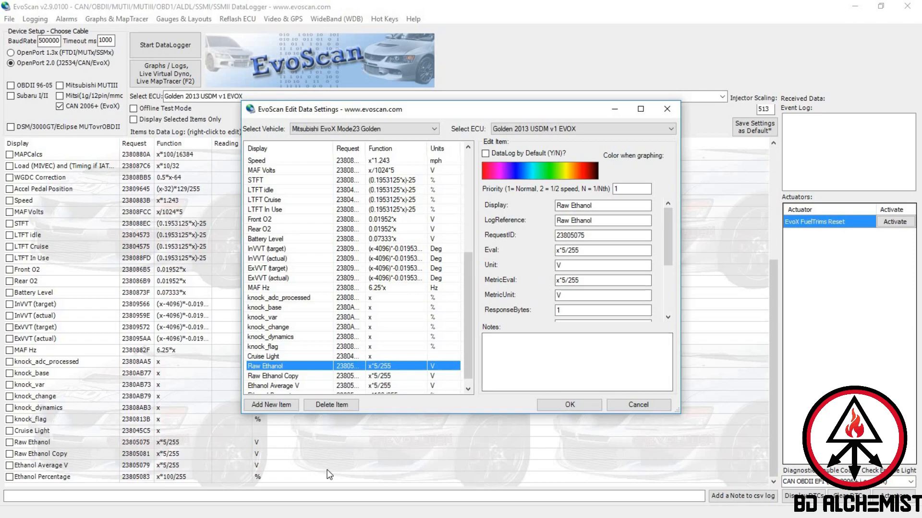
{"action": "left_click", "coordinate": [9, 508]}
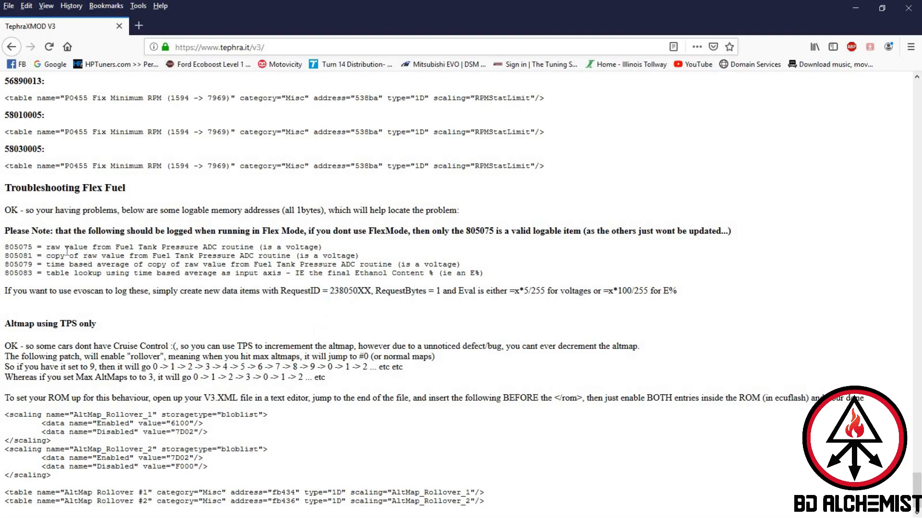
{"action": "mouse_move", "coordinate": [5, 255]}
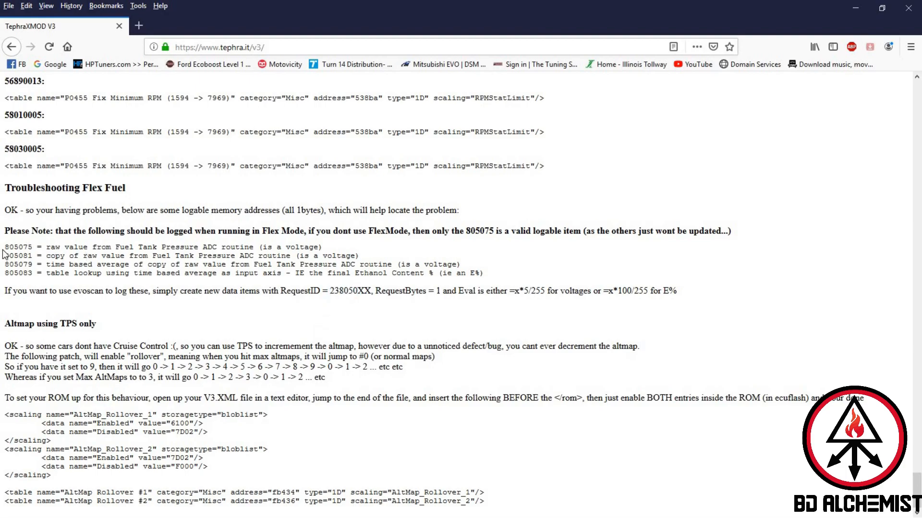
Highlight the 805075 raw ethanol address in the Troubleshooting Flex Fuel list.
{"action": "double_click", "coordinate": [10, 247]}
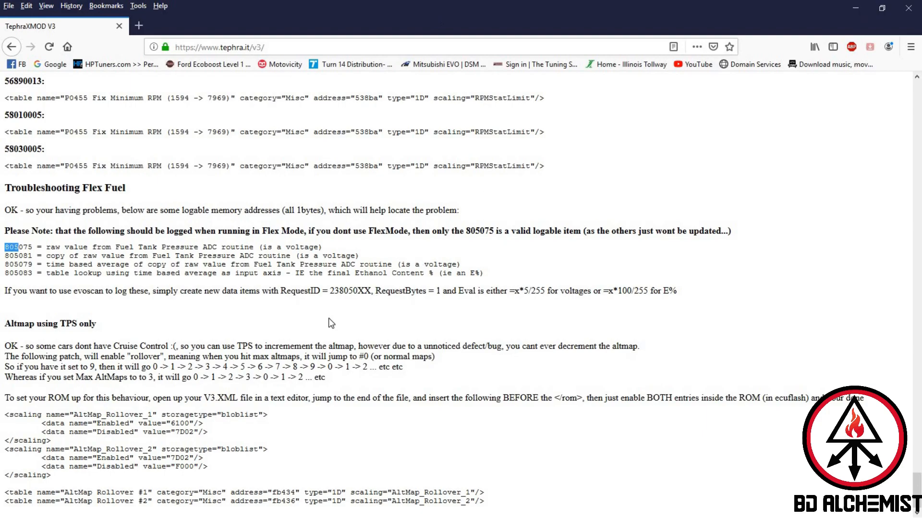
{"action": "mouse_move", "coordinate": [908, 10]}
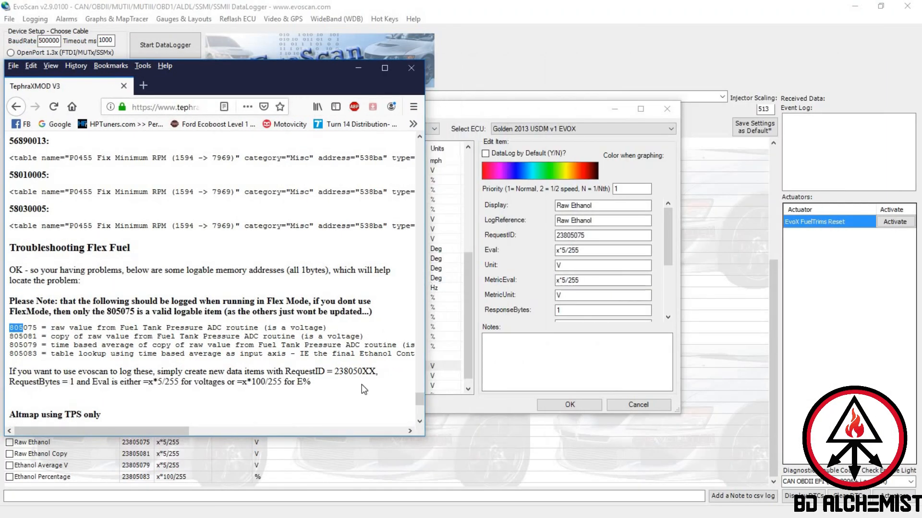
Compare the Raw Ethanol fields with the Tephra addresses and cancel out of Edit Data Settings.
{"action": "left_click", "coordinate": [602, 235]}
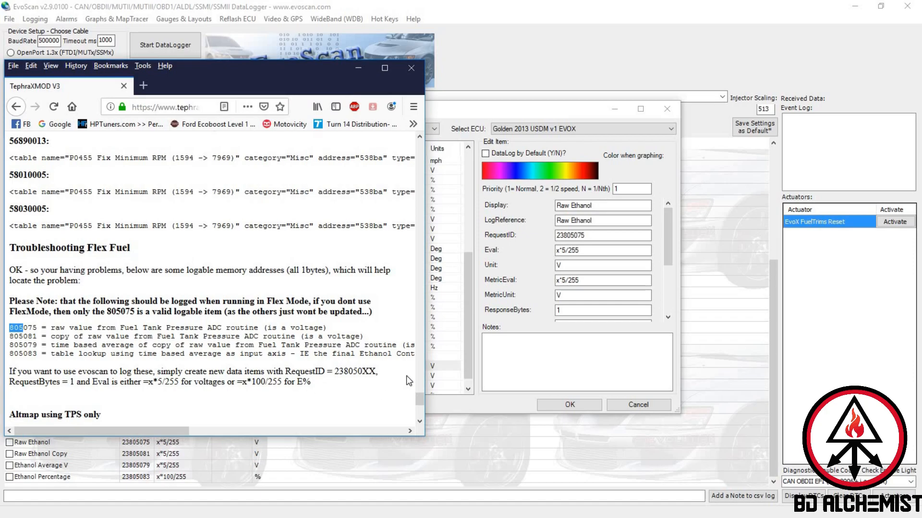
{"action": "mouse_move", "coordinate": [630, 466]}
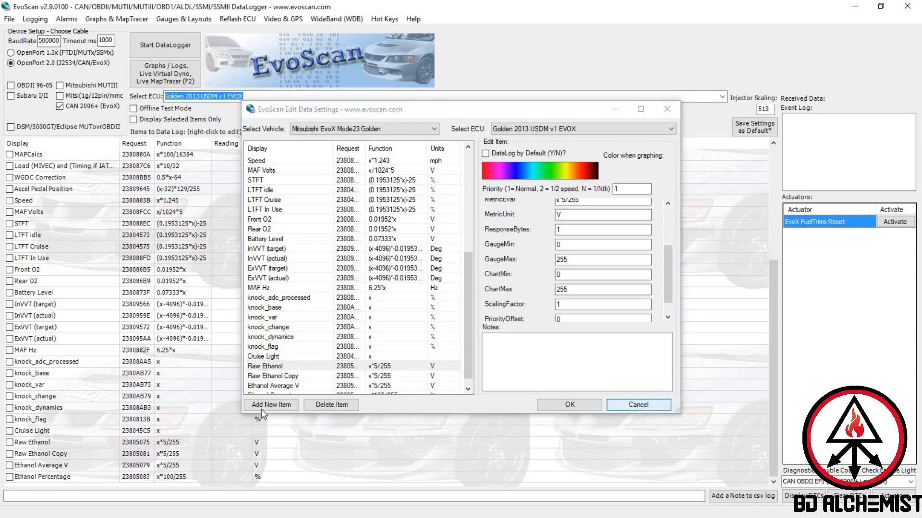
{"action": "left_click", "coordinate": [637, 404]}
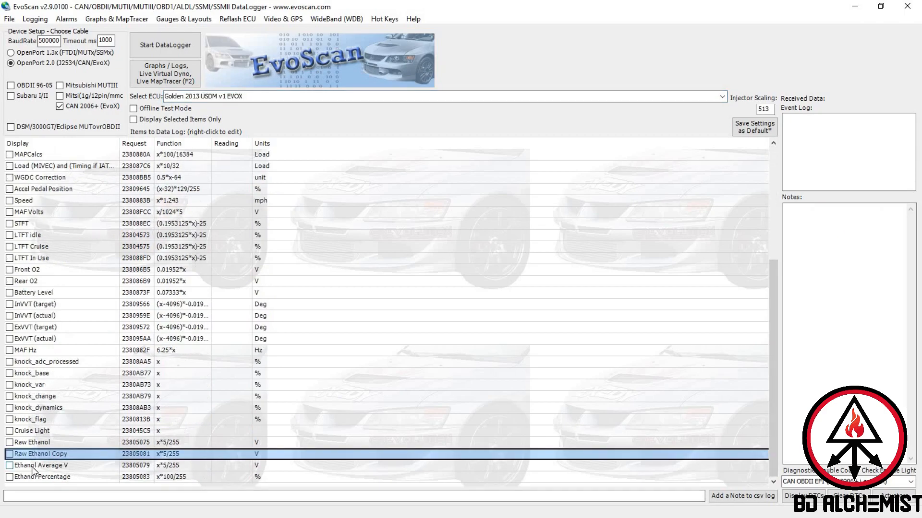
{"action": "left_click", "coordinate": [41, 465]}
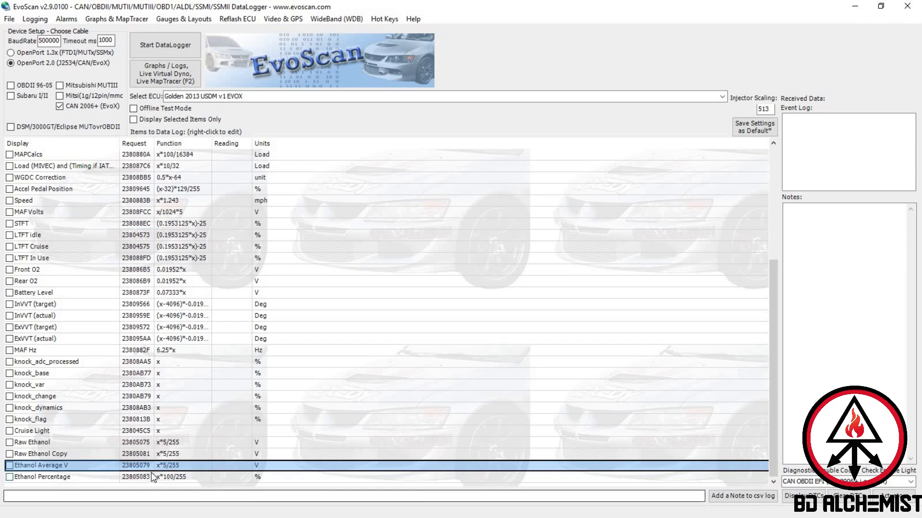
{"action": "left_click", "coordinate": [41, 477]}
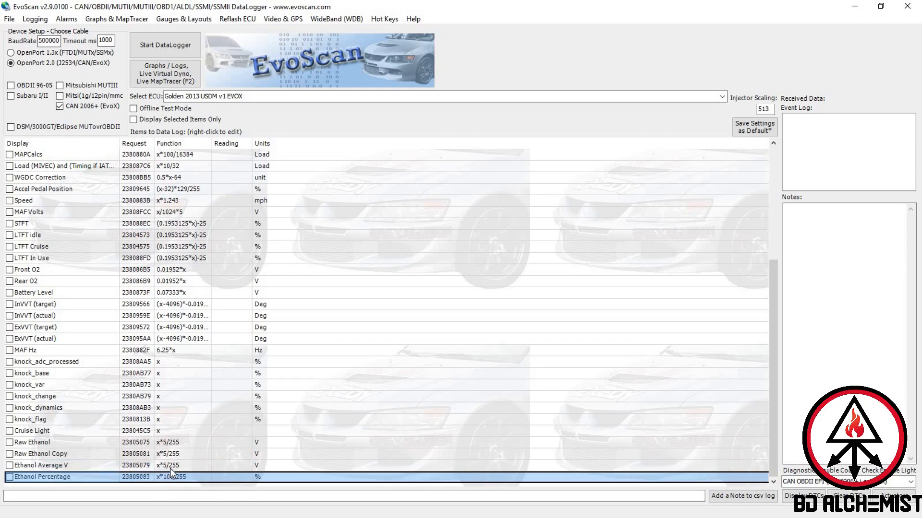
{"action": "left_click", "coordinate": [41, 464]}
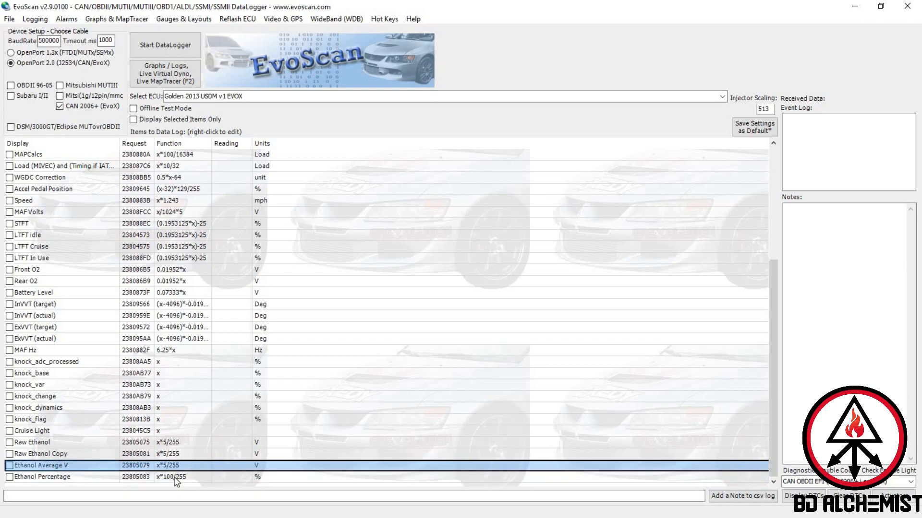
{"action": "left_click", "coordinate": [43, 477]}
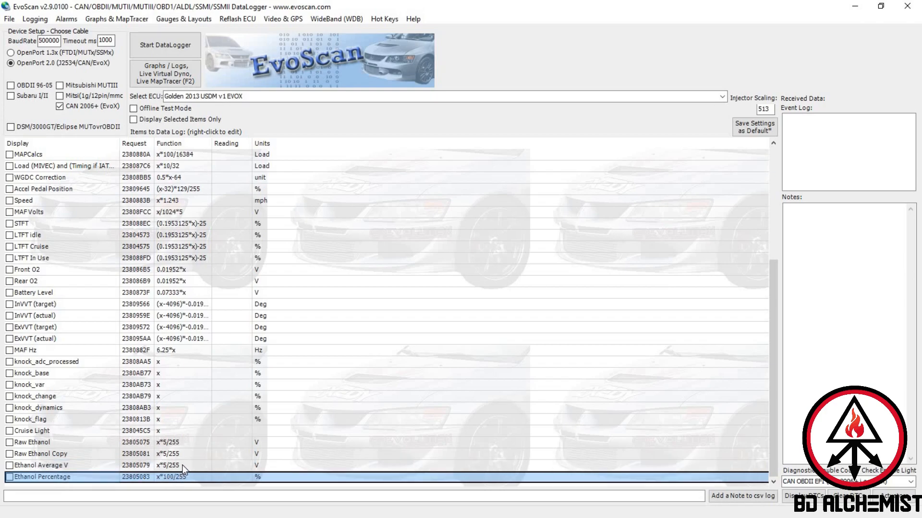
{"action": "mouse_move", "coordinate": [183, 482]}
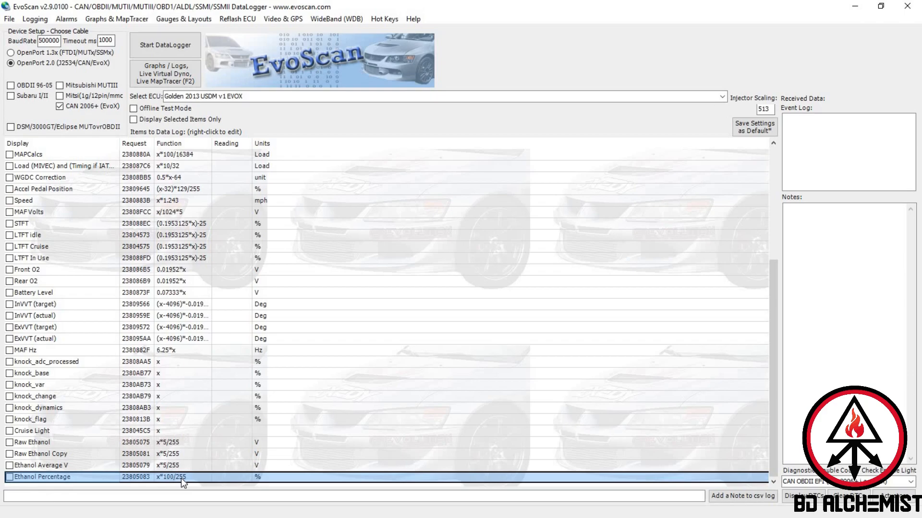
{"action": "mouse_move", "coordinate": [218, 474]}
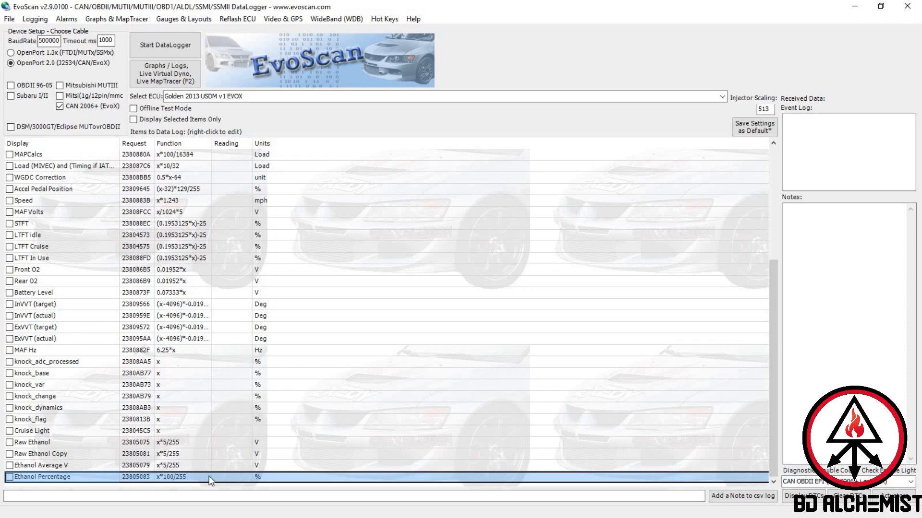
{"action": "left_click", "coordinate": [41, 465]}
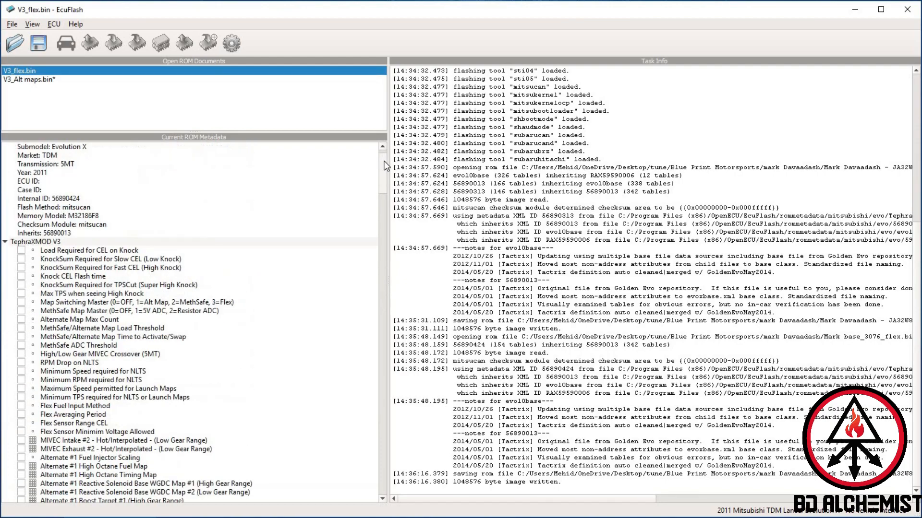
{"action": "scroll", "scroll_direction": "down", "scroll_amount": 3}
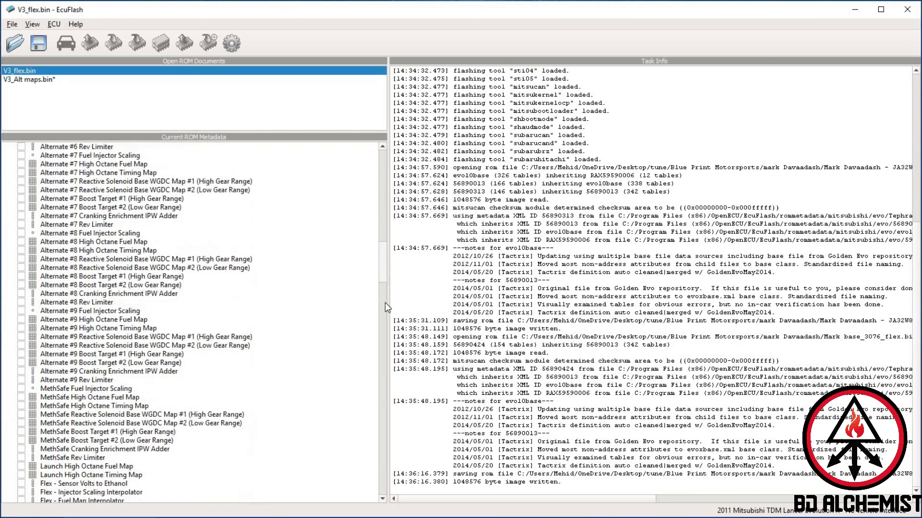
{"action": "scroll", "scroll_direction": "down", "scroll_amount": 3}
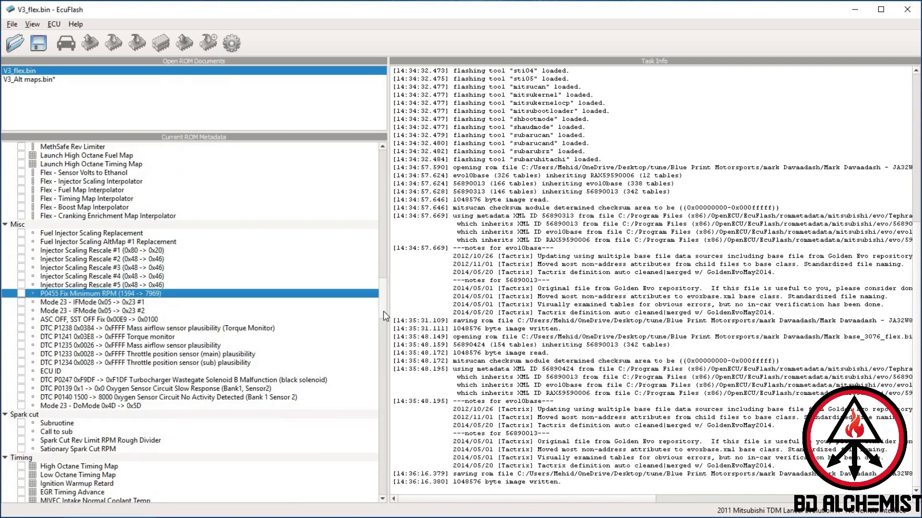